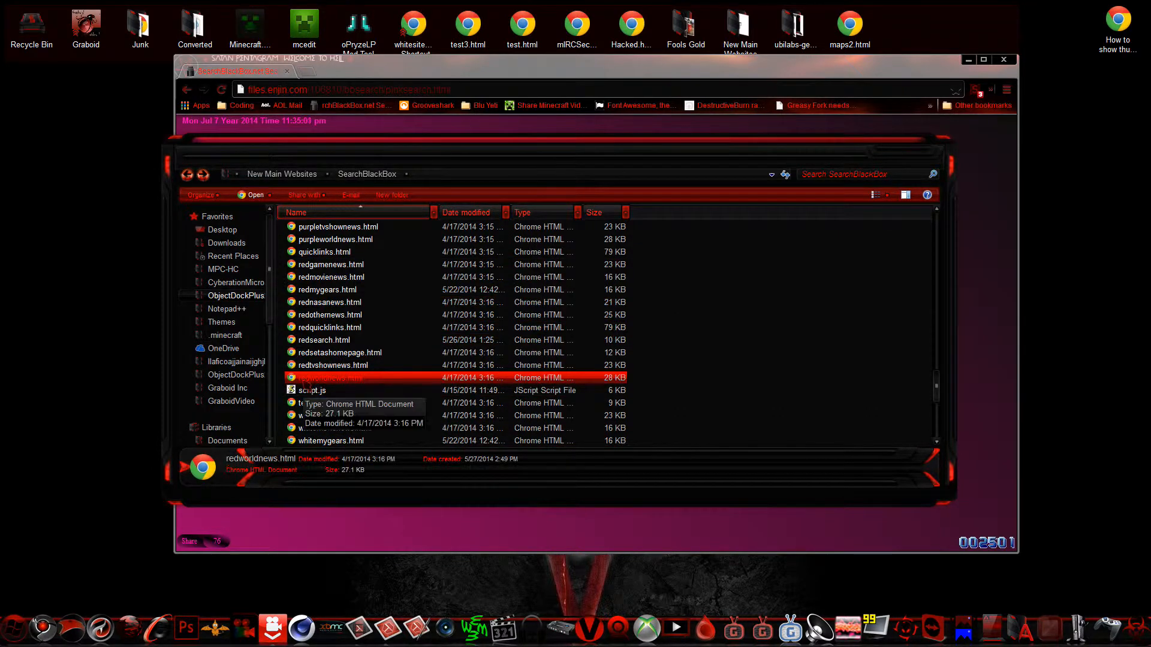
# Step: Scroll the SearchBlackBox folder list down to whitesearch.html and open it for editing
pyautogui.scroll(-3)
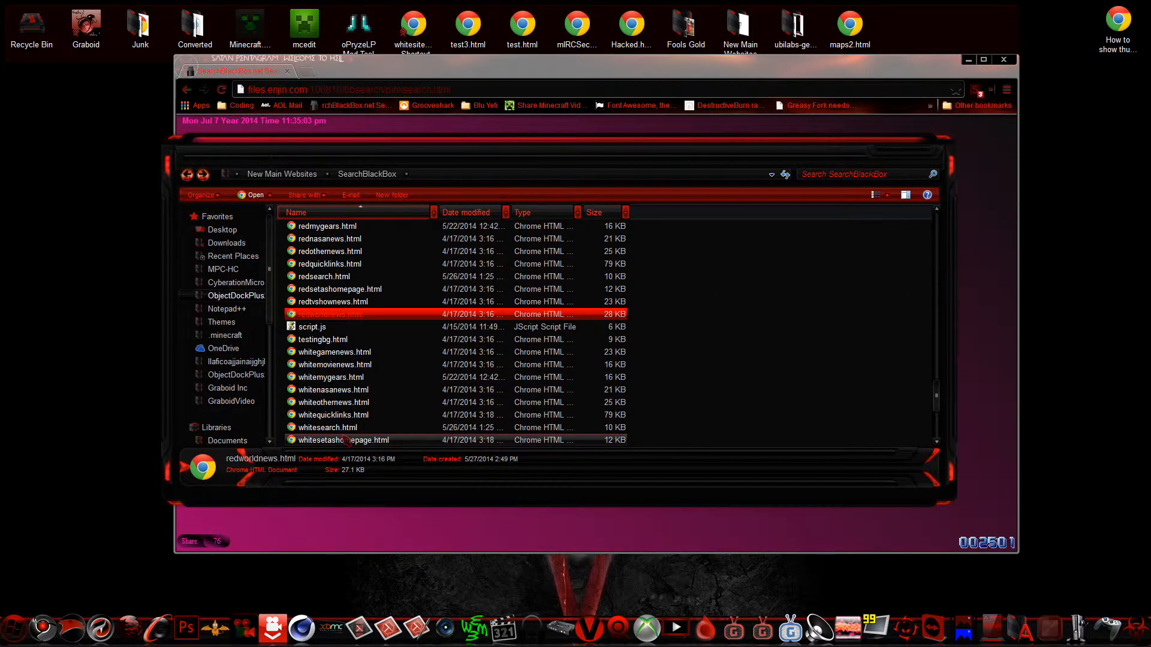
pyautogui.scroll(-3)
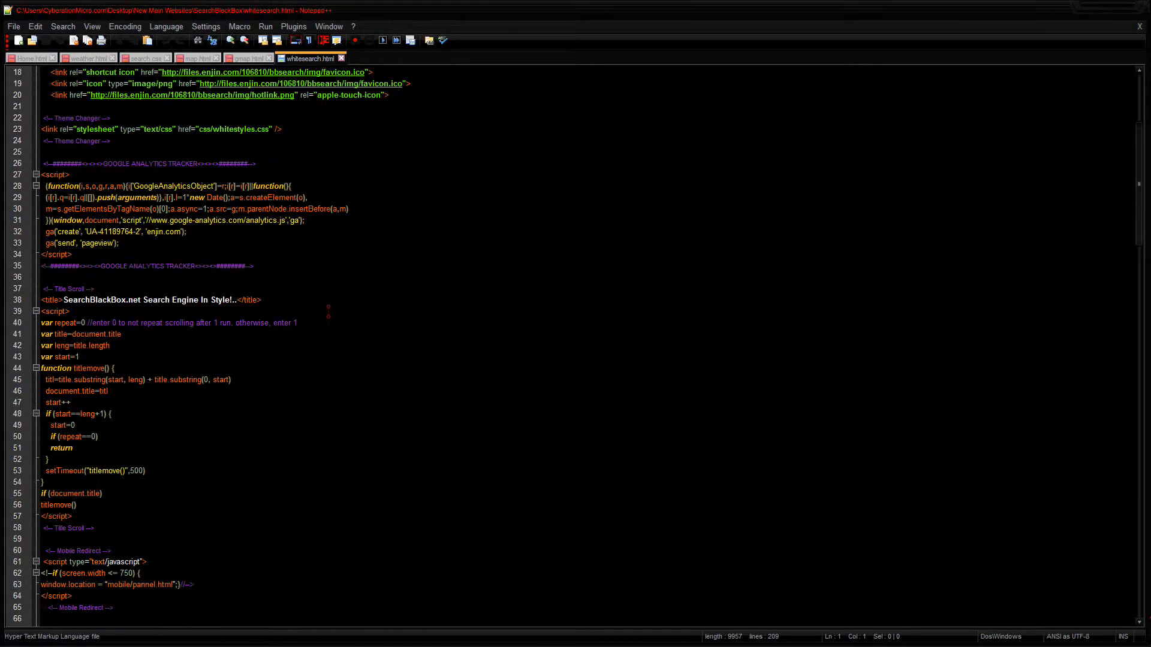
# Step: Read through whitesearch.html to its closing tag, then switch to Home.html
pyautogui.scroll(-3)
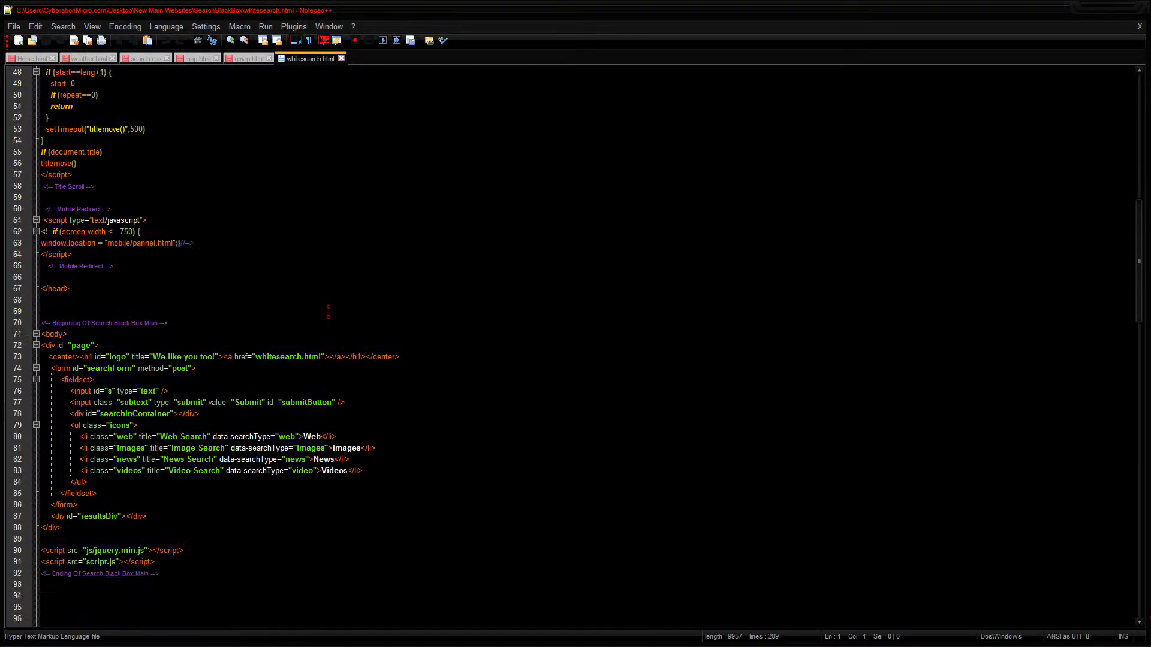
pyautogui.scroll(-3)
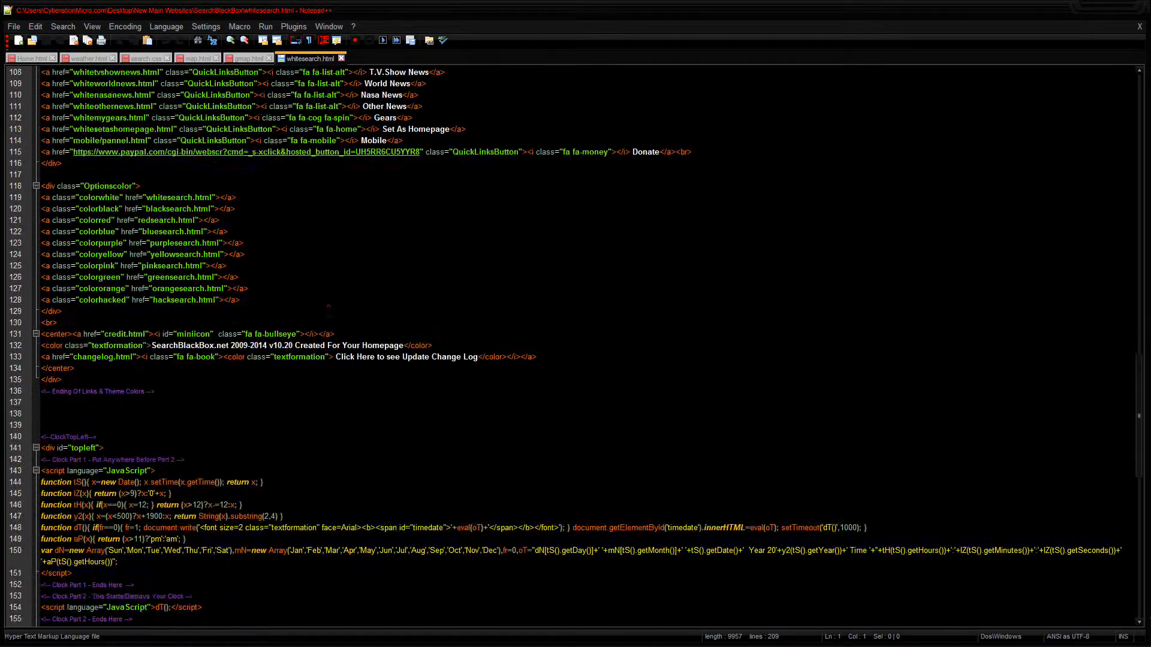
pyautogui.scroll(-3)
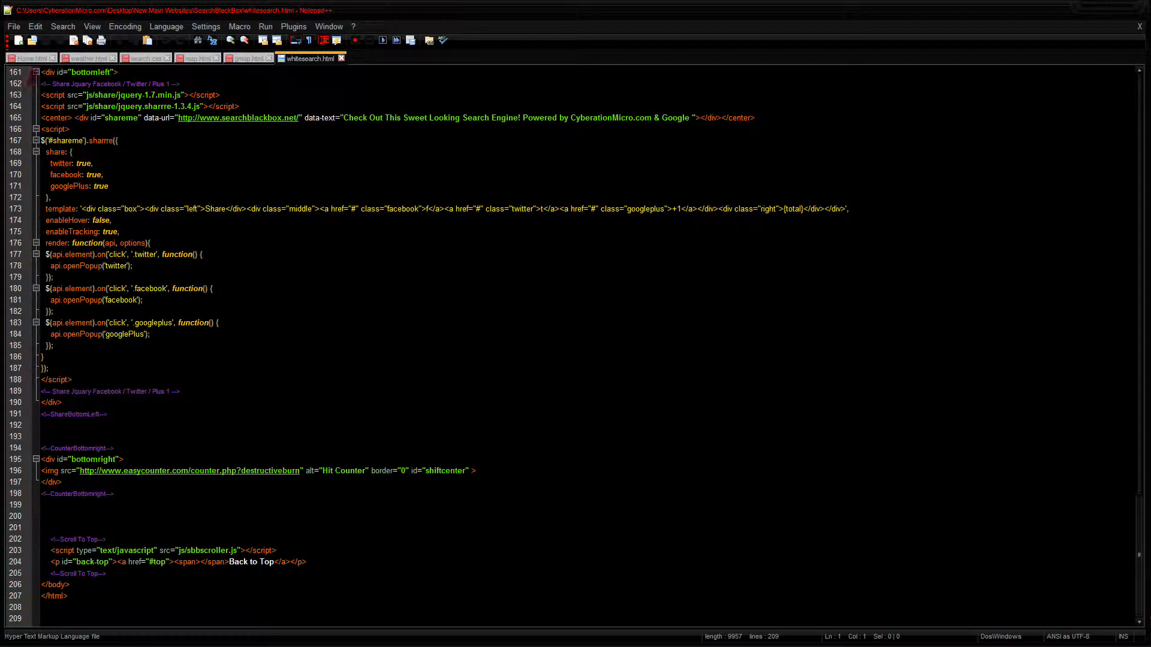
pyautogui.click(30, 58)
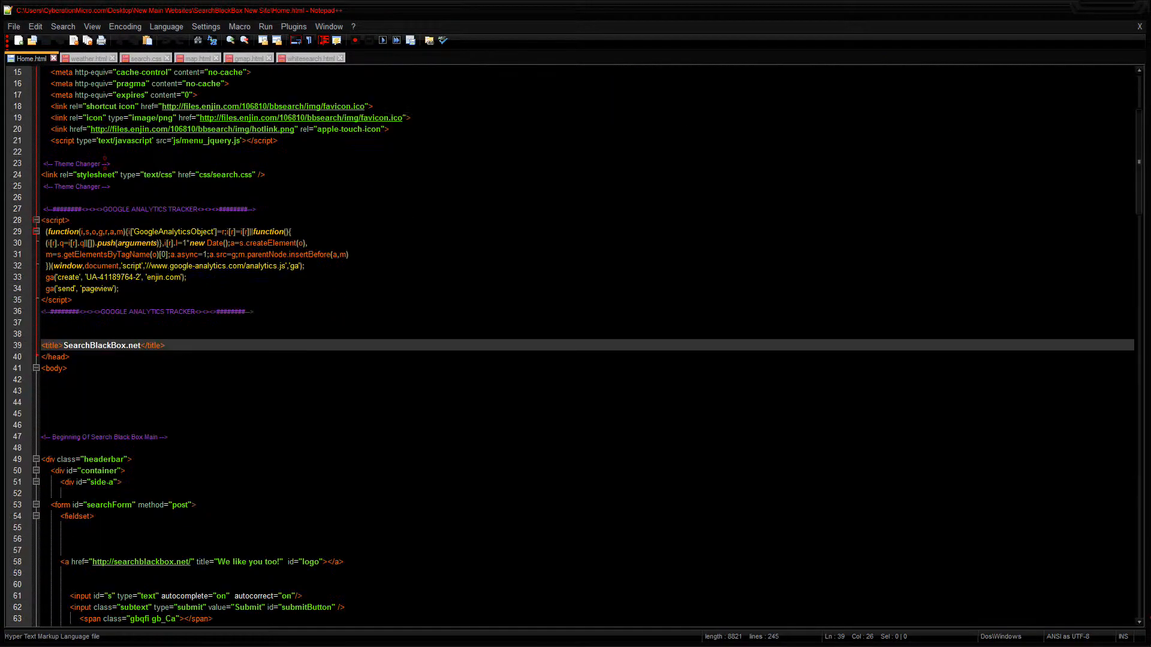
pyautogui.scroll(-3)
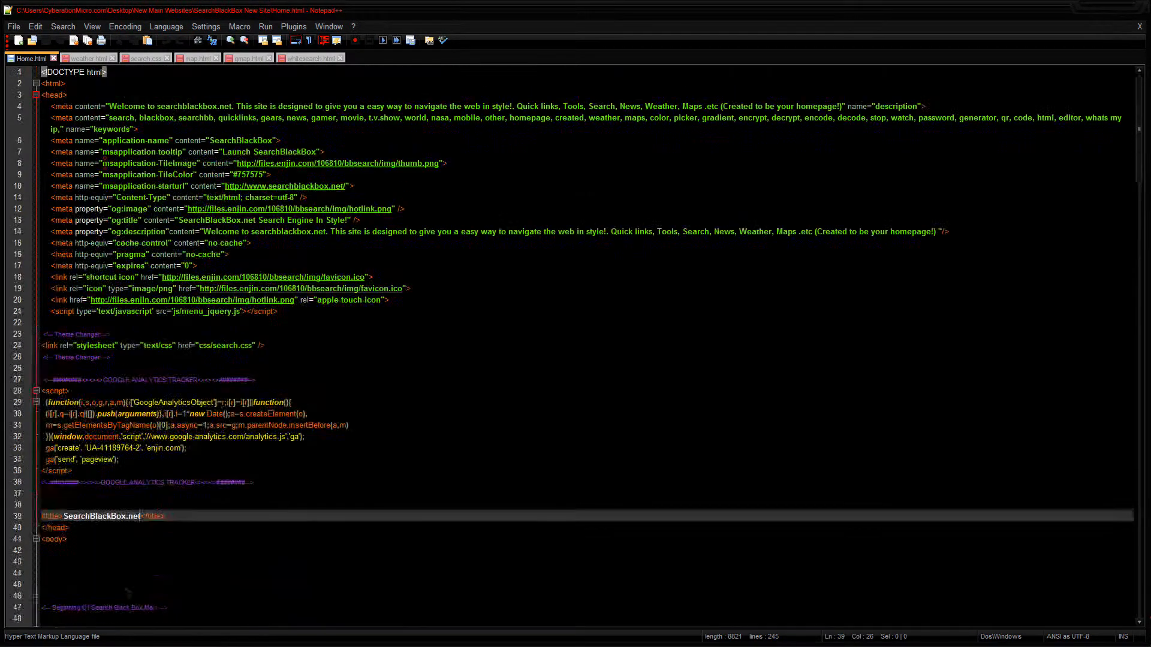
pyautogui.click(266, 26)
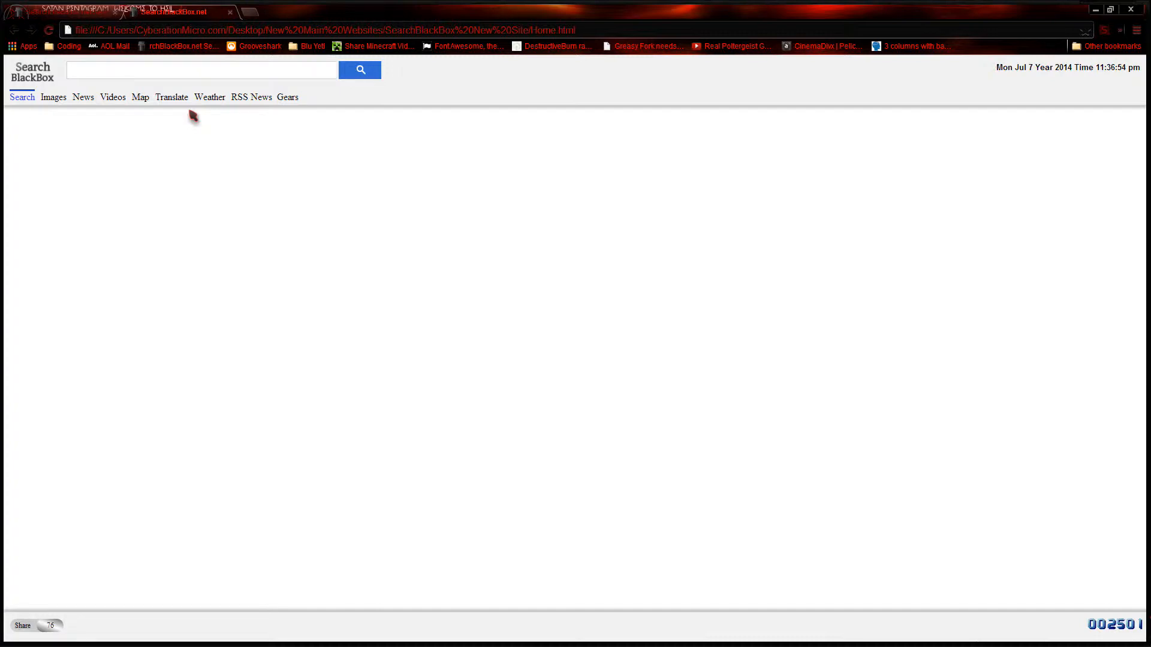
# Step: Run a web search for canada on the plain SearchBlackBox page and scroll its results
pyautogui.click(201, 70)
pyautogui.write('canada')
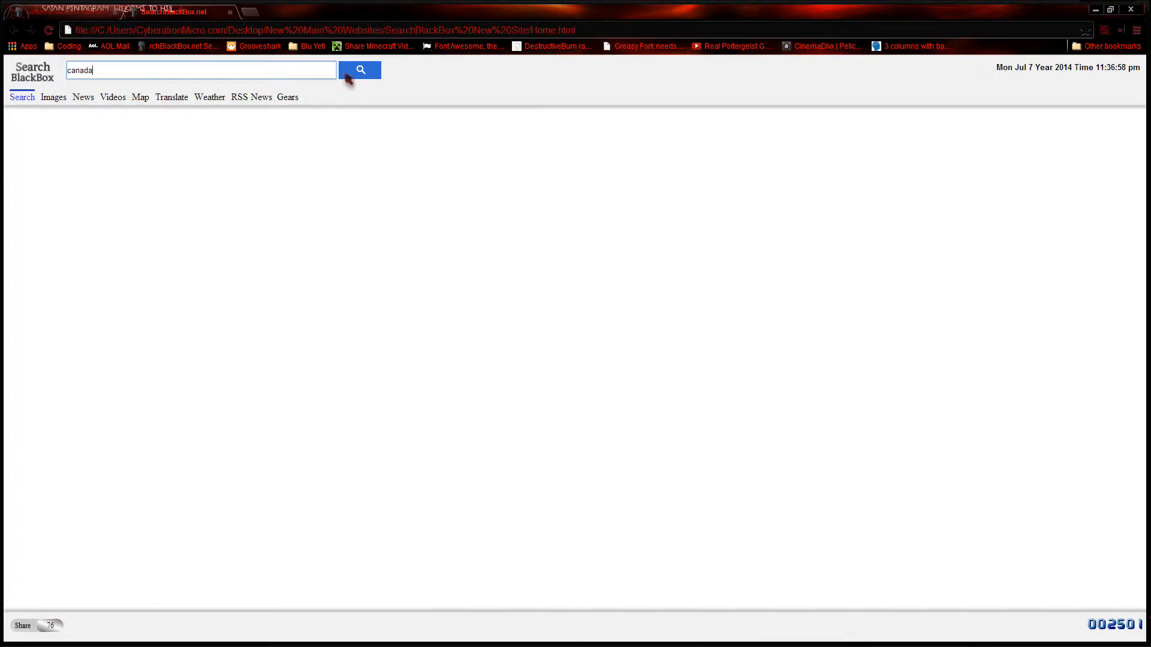
pyautogui.click(360, 69)
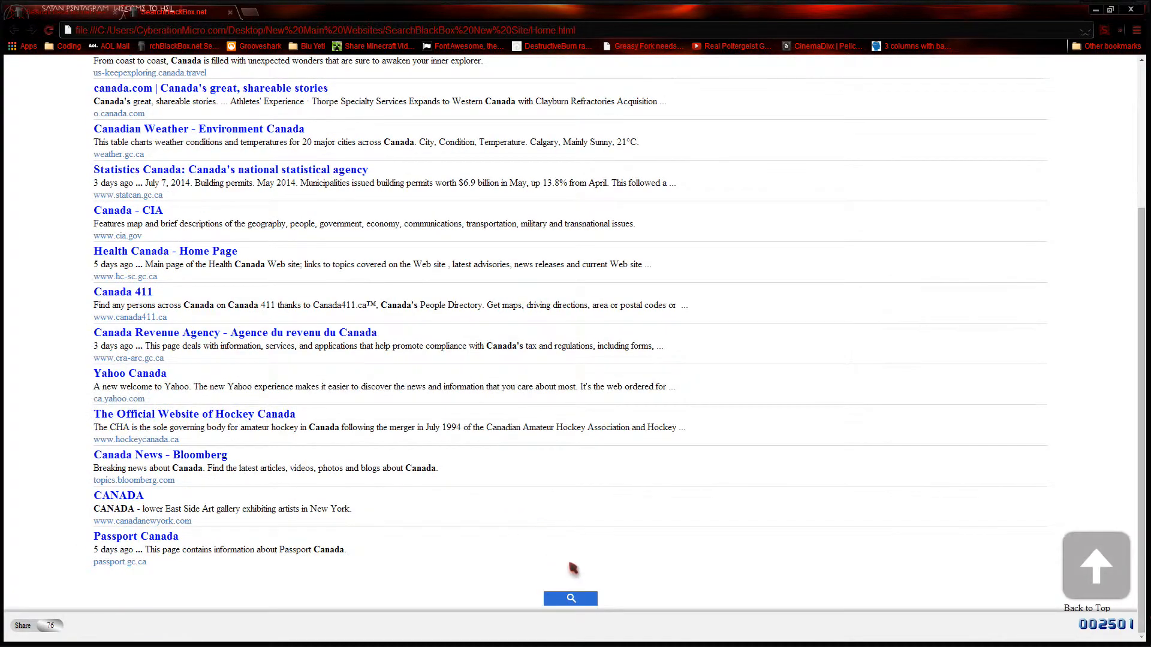
pyautogui.scroll(-3)
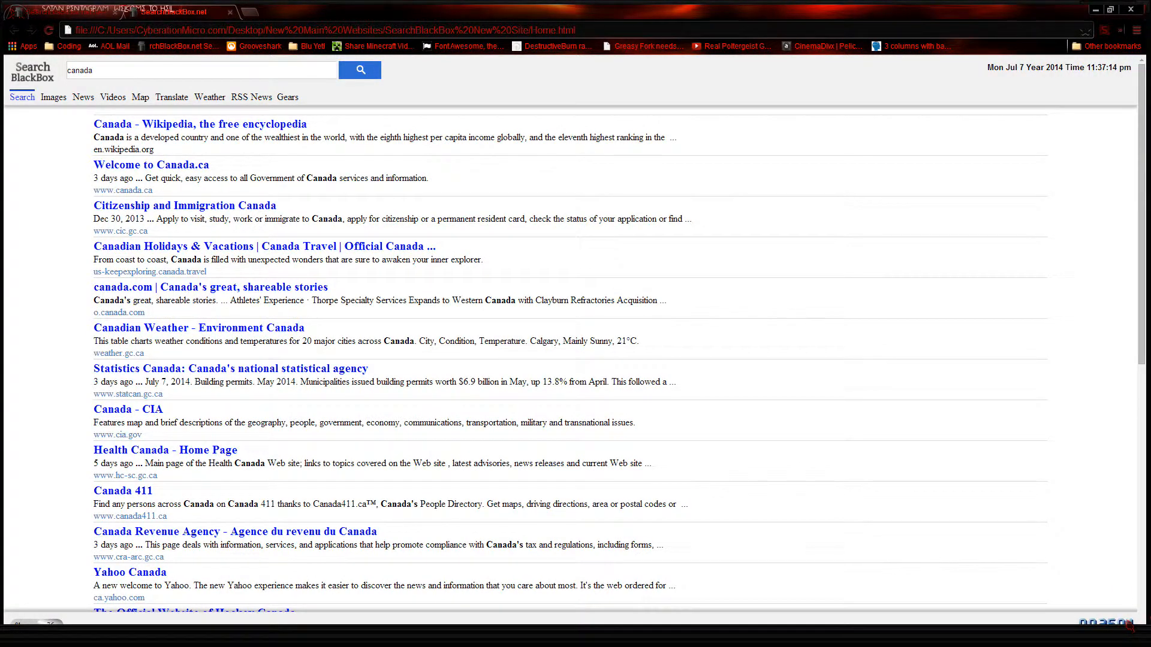
pyautogui.moveTo(988, 66); pyautogui.dragTo(1119, 67)
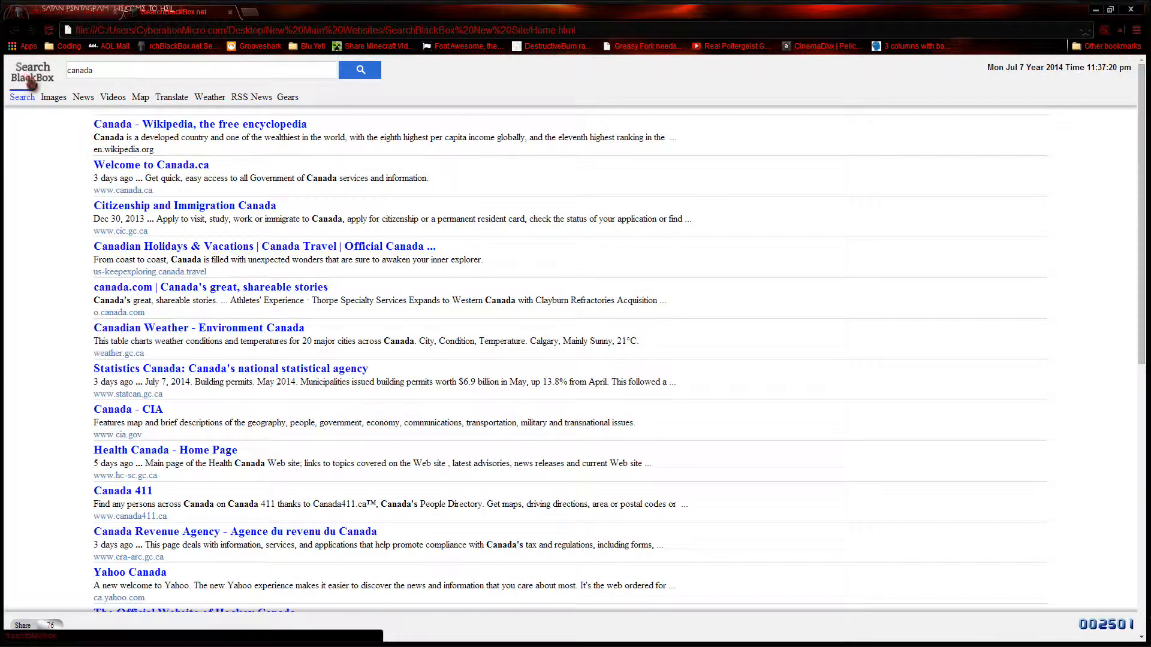
# Step: Visit the original themed SearchBlackBox homepage via the logo, then return to the plain page
pyautogui.click(32, 71)
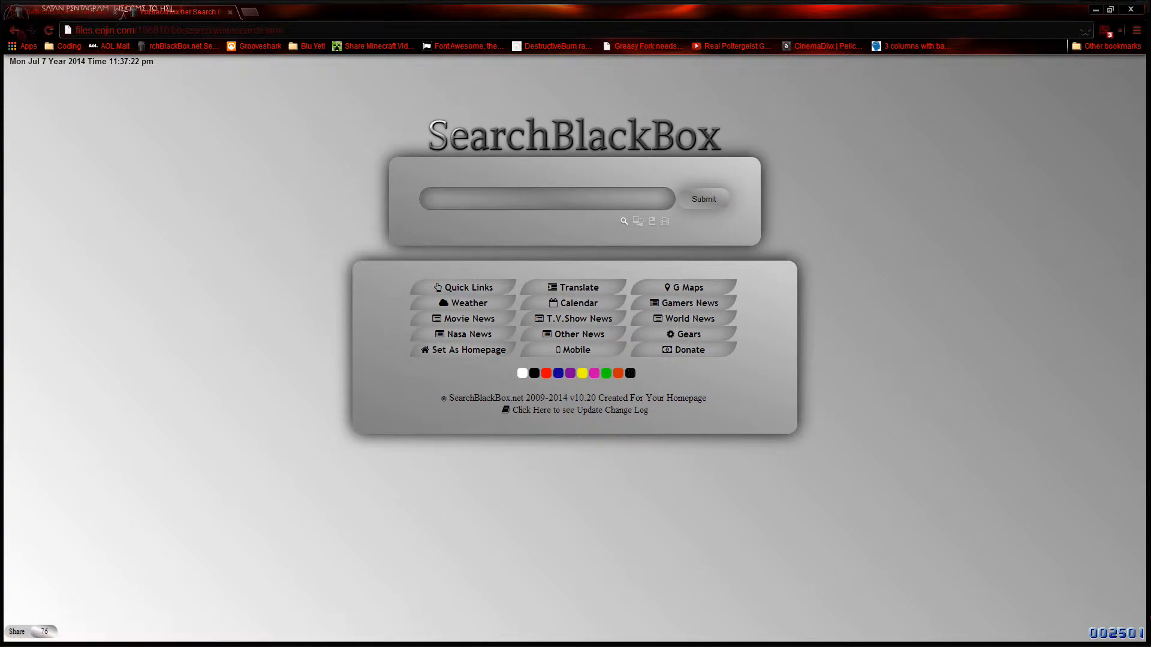
pyautogui.click(546, 199)
pyautogui.write('canada')
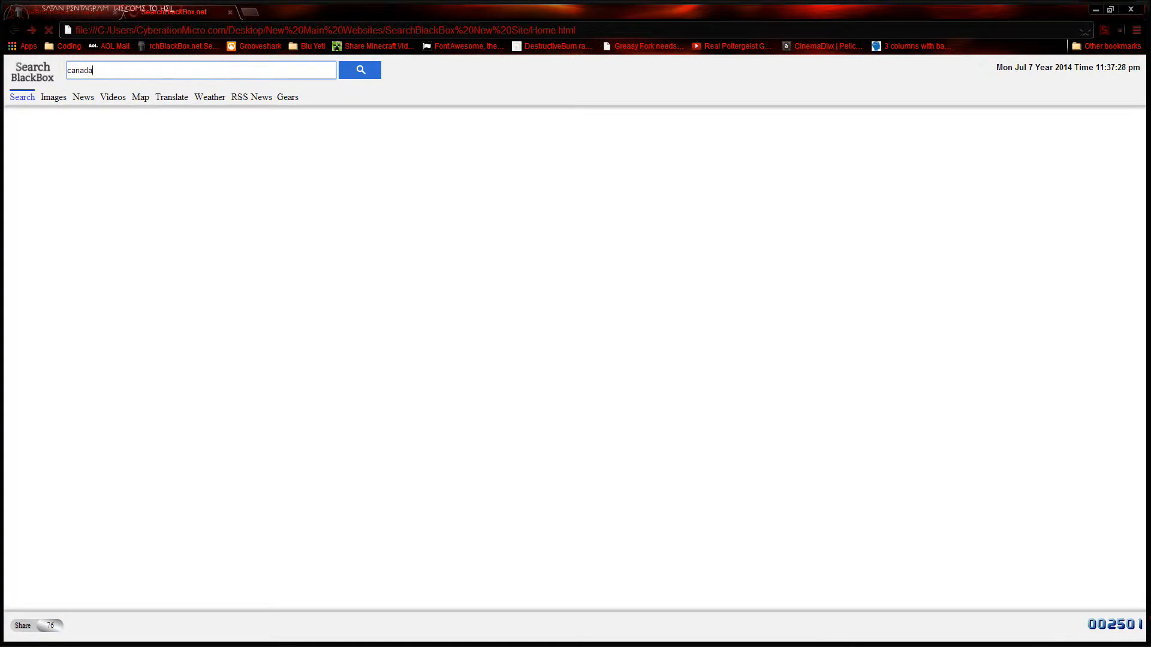
# Step: Show canada image results, then enter the map page's street view of Cattai Ridge Rd
pyautogui.click(52, 97)
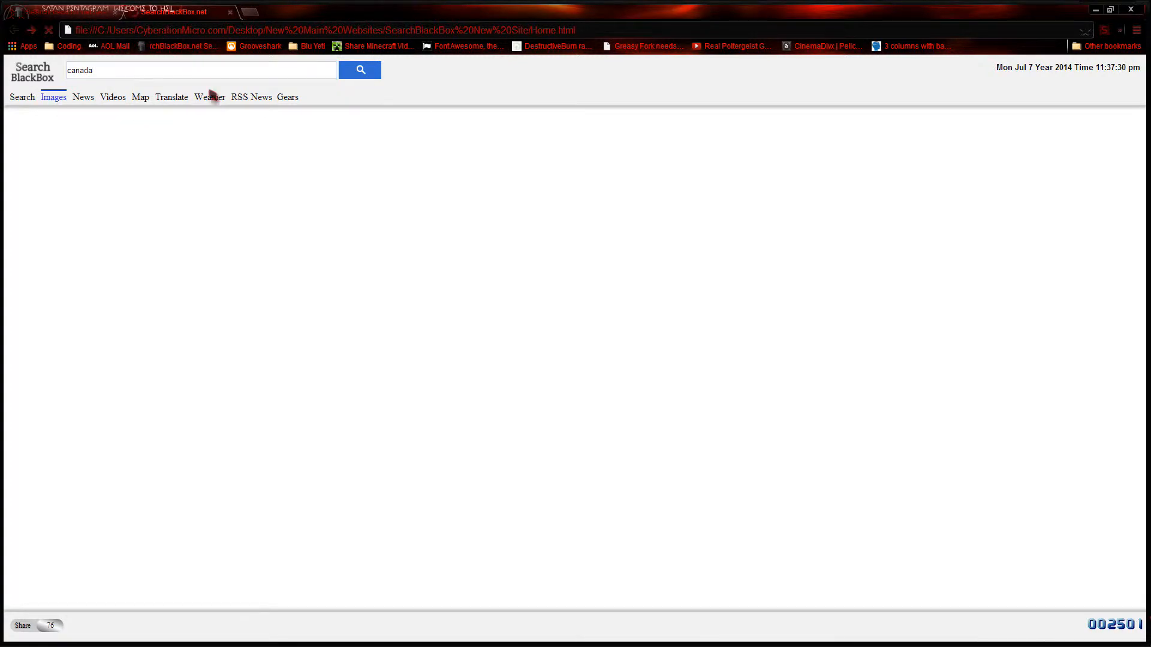
pyautogui.click(360, 70)
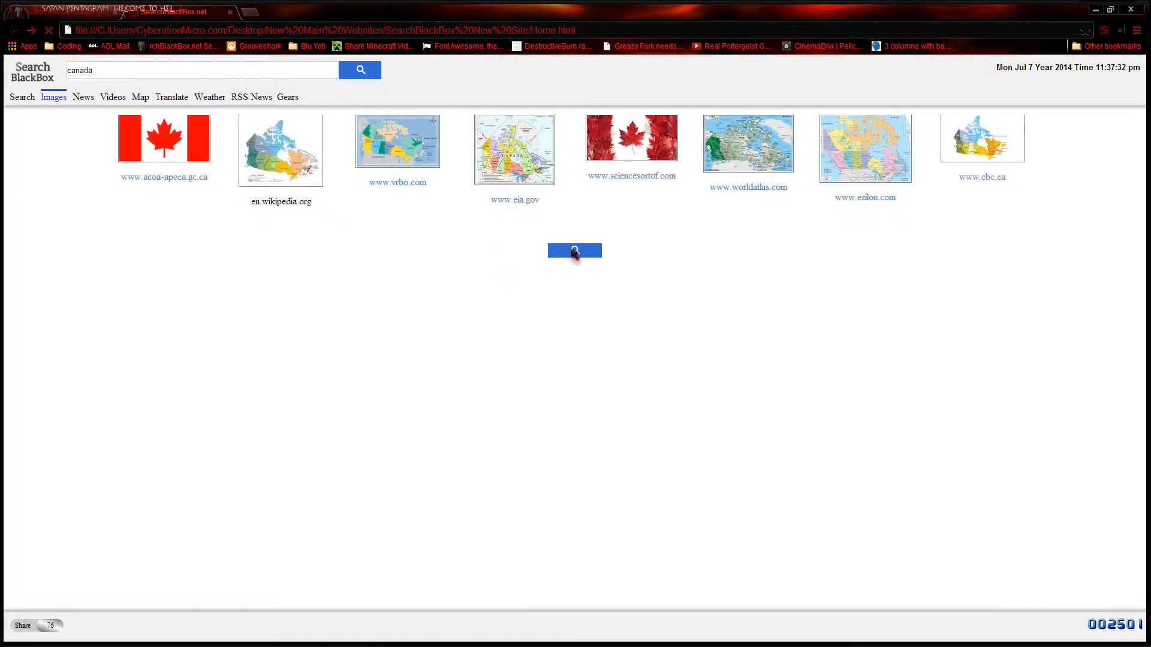
pyautogui.click(574, 251)
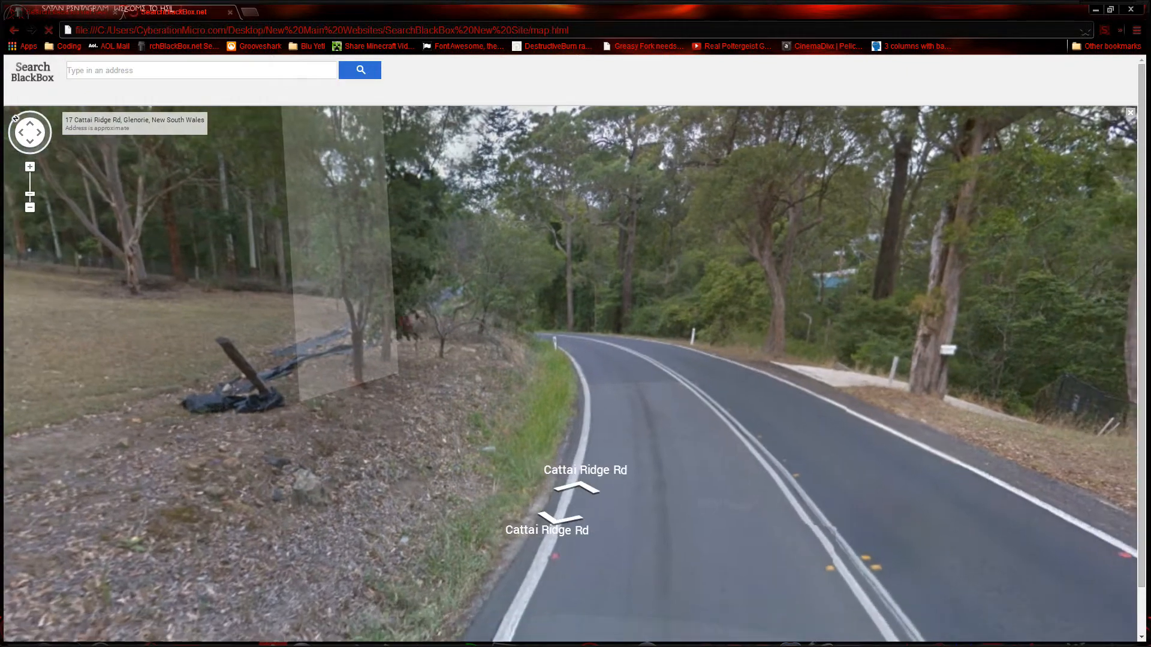
# Step: Return to Home.html with canada entered and show the Gears tools dropdown
pyautogui.click(576, 506)
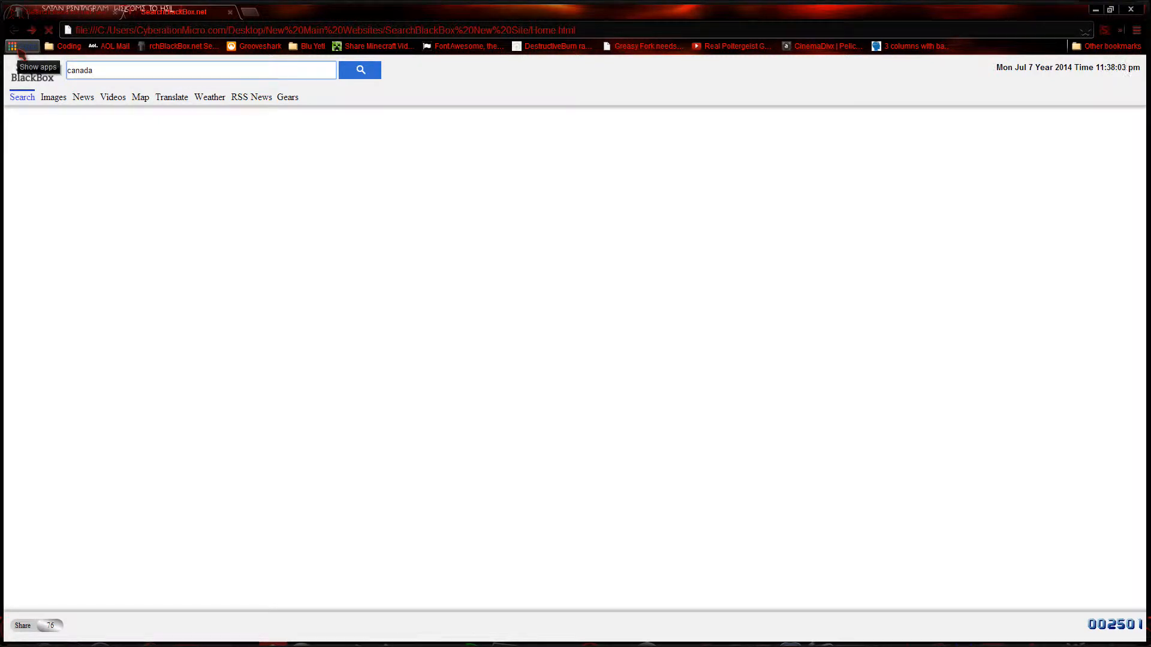
pyautogui.click(251, 97)
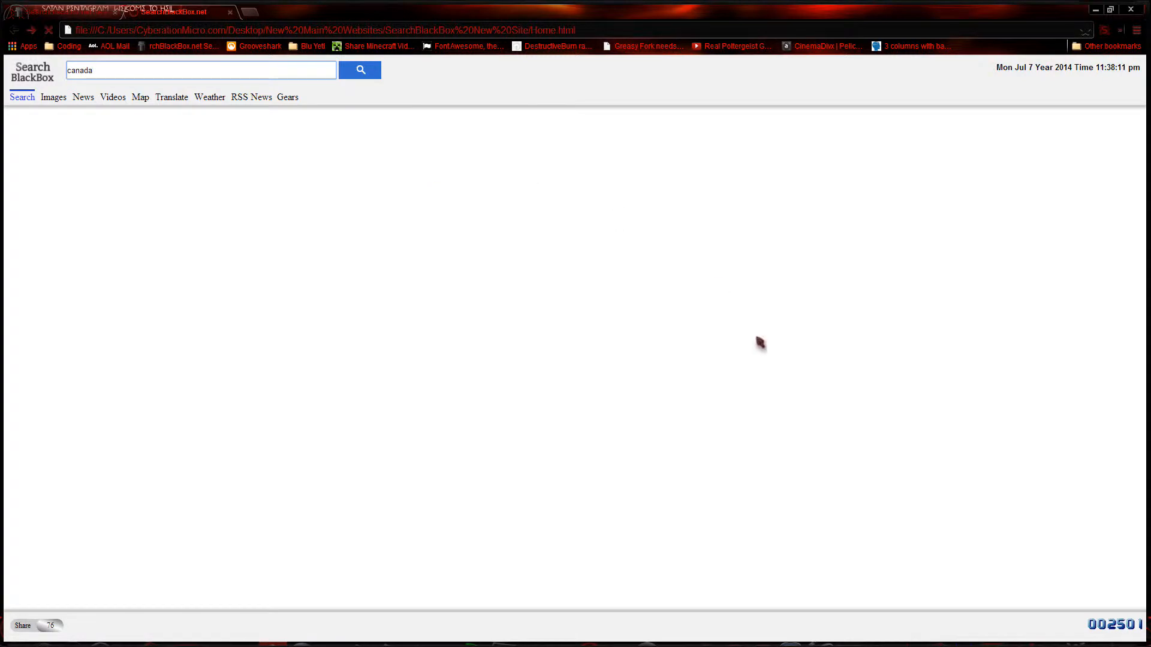
pyautogui.click(287, 98)
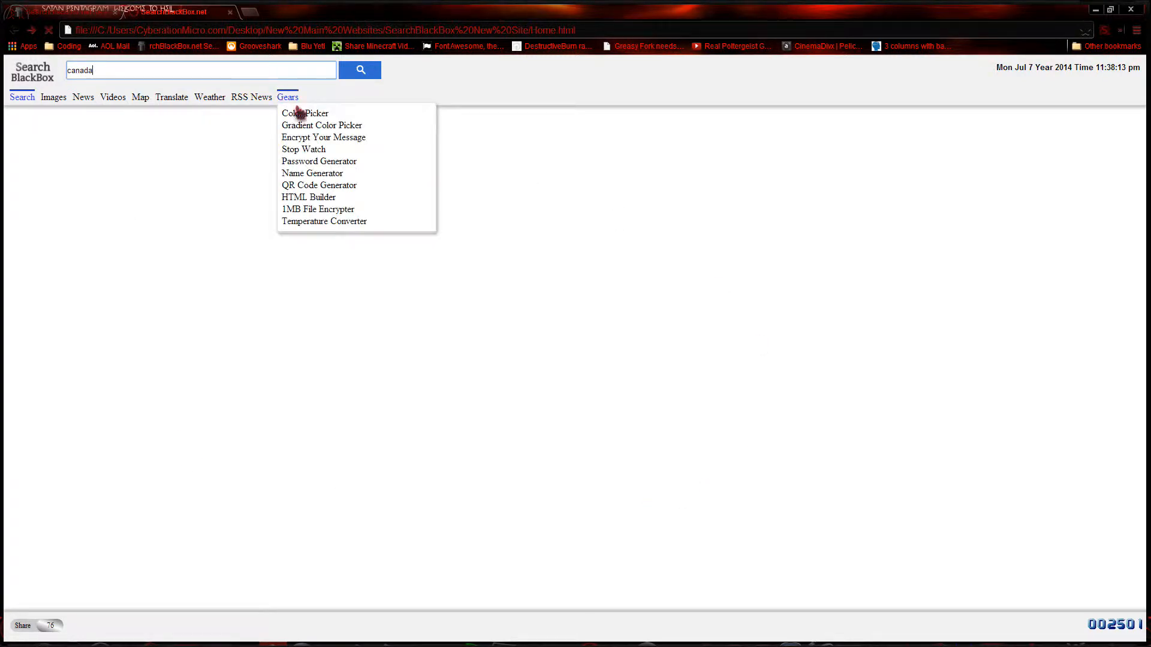
# Step: Try the Color Picker tool, clear the search box, and open the Sydney map page
pyautogui.click(347, 353)
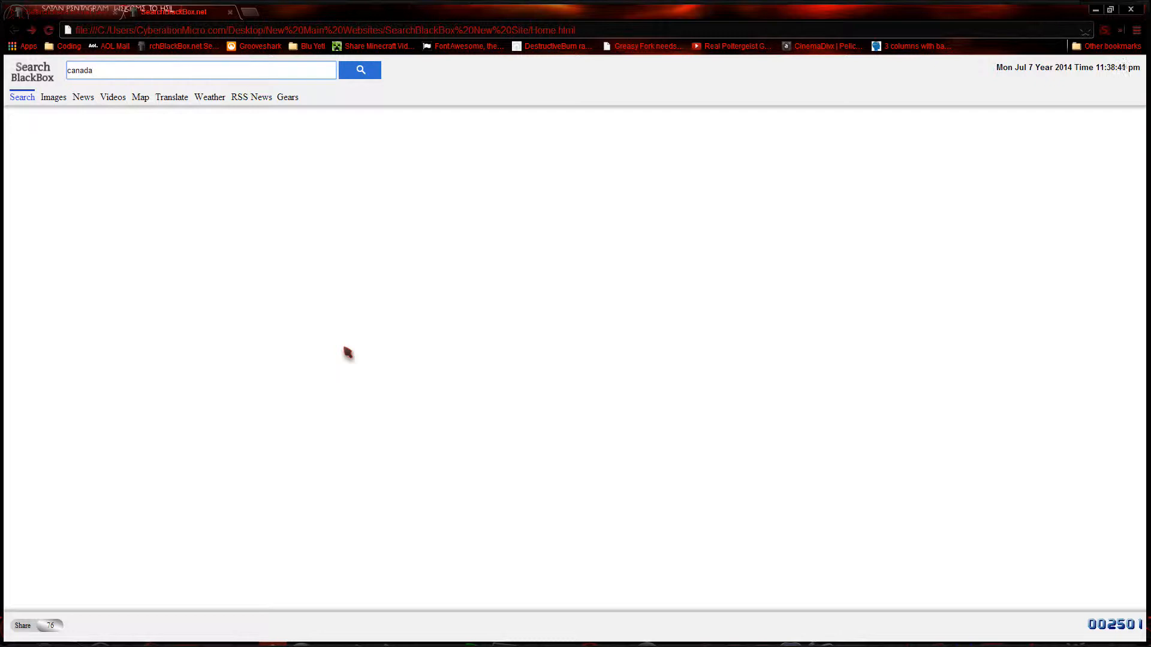
pyautogui.click(198, 70)
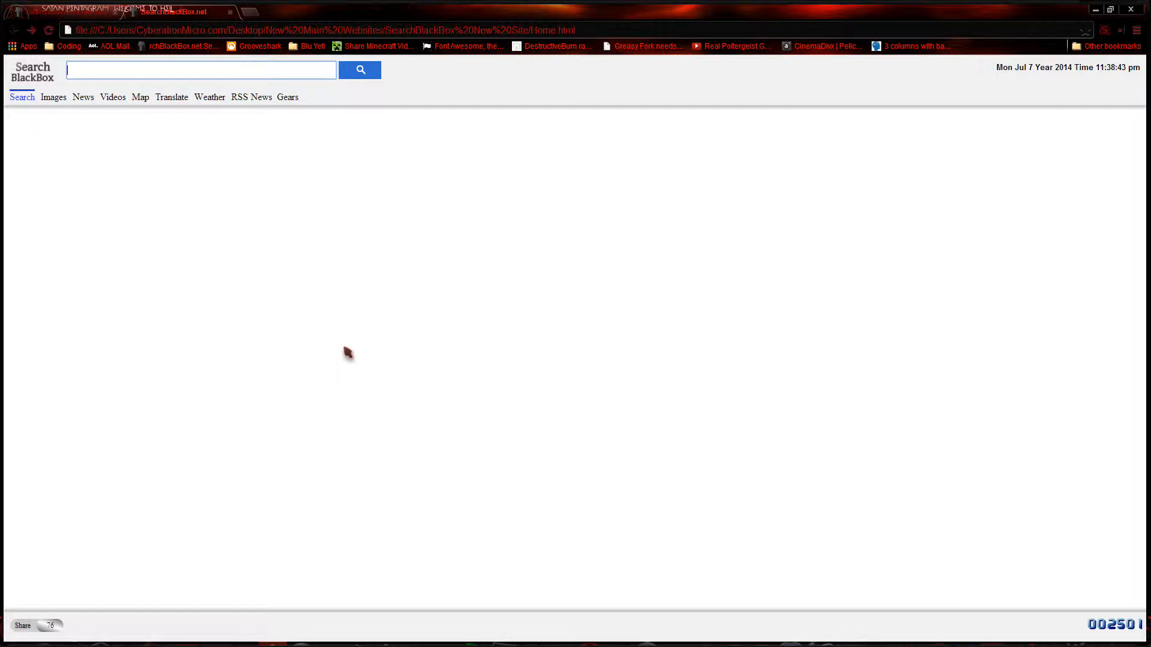
pyautogui.moveTo(493, 382)
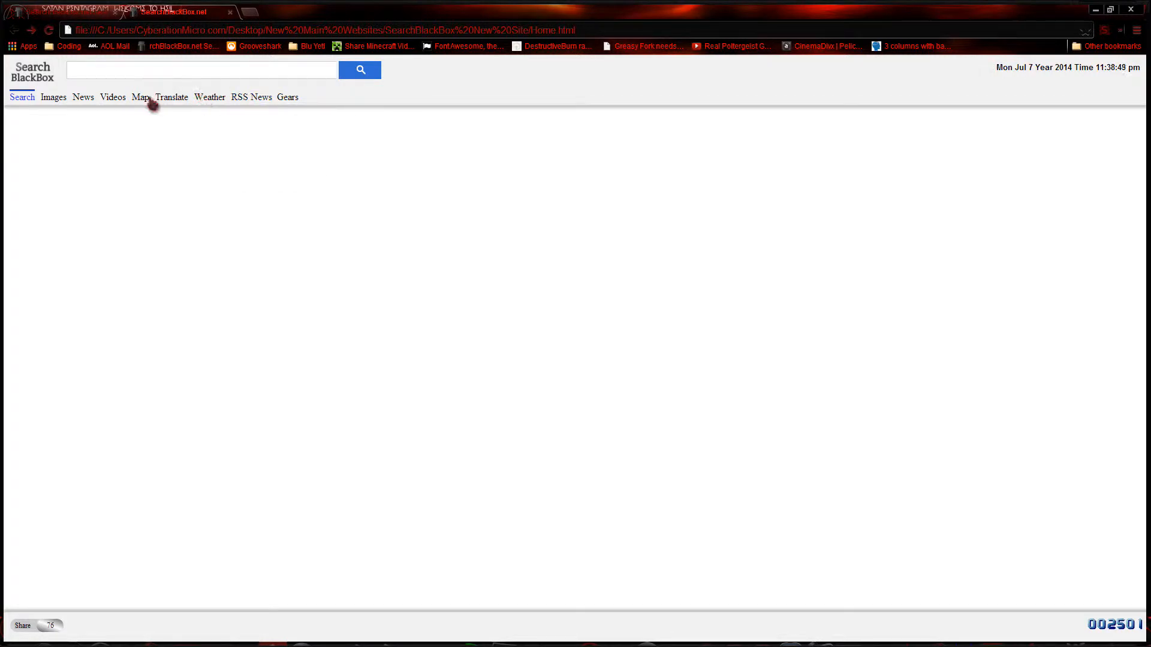
pyautogui.click(138, 97)
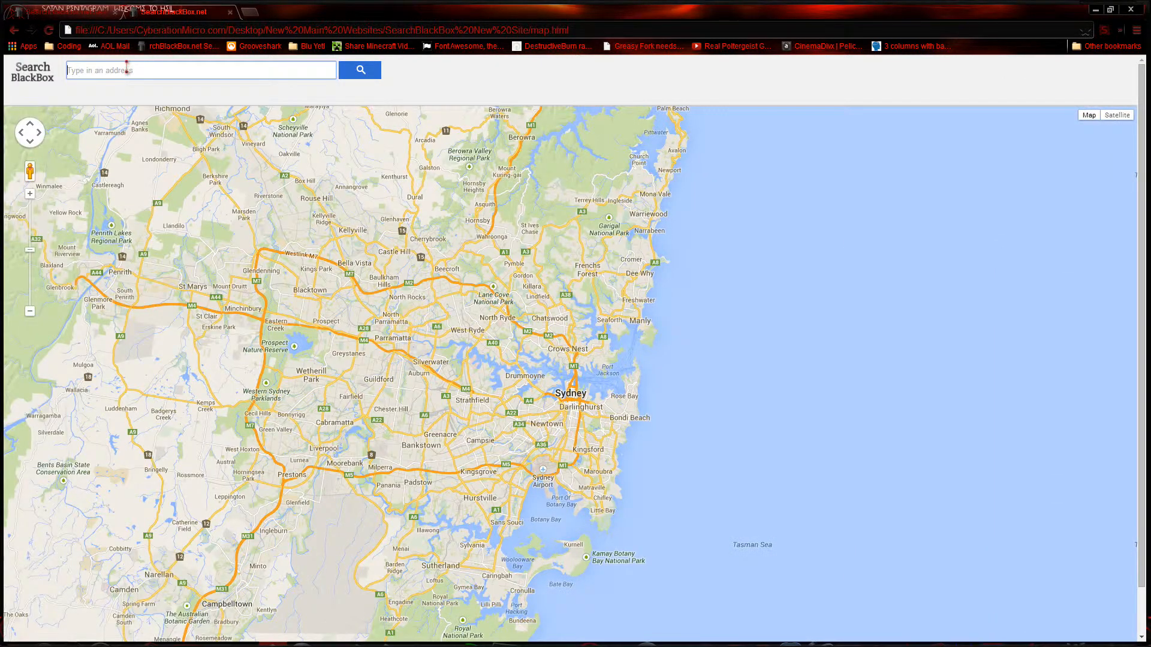
# Step: Enter c in the map address box for suggestions, return to Home.html, then minimize Chrome
pyautogui.write('c')
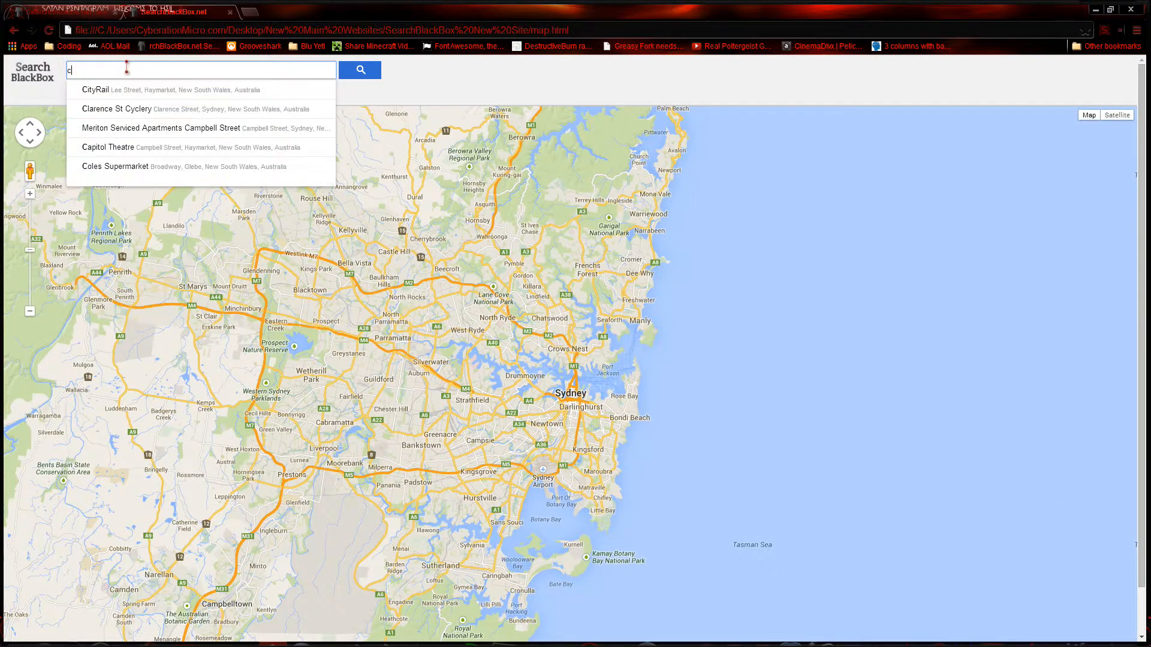
pyautogui.click(117, 109)
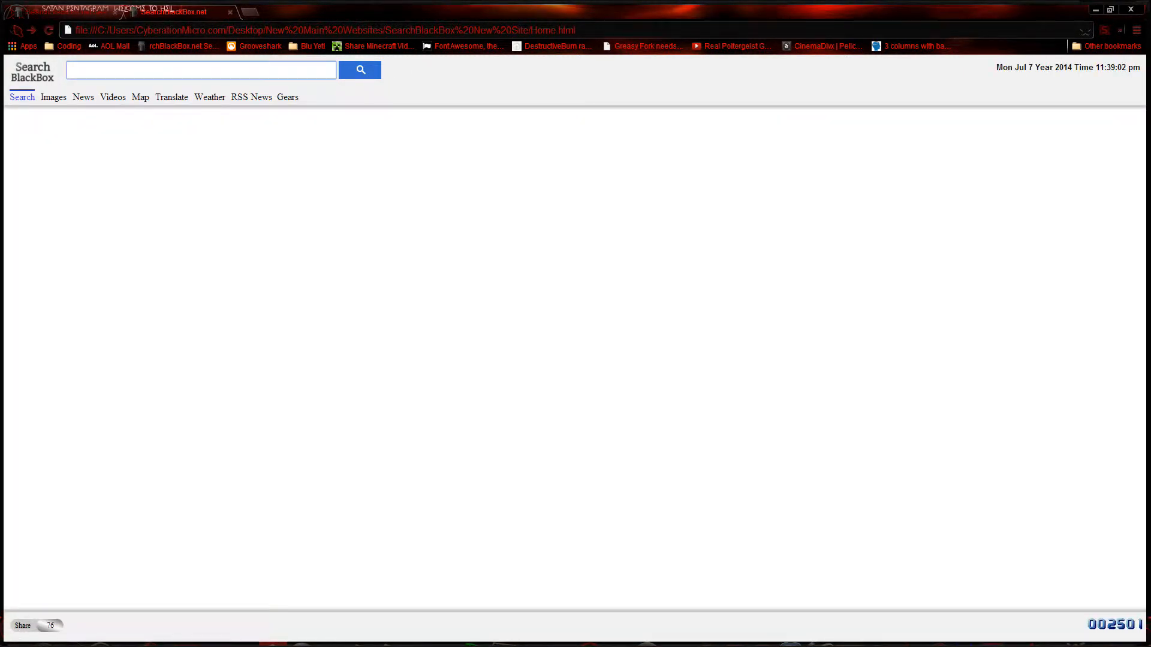
pyautogui.click(198, 69)
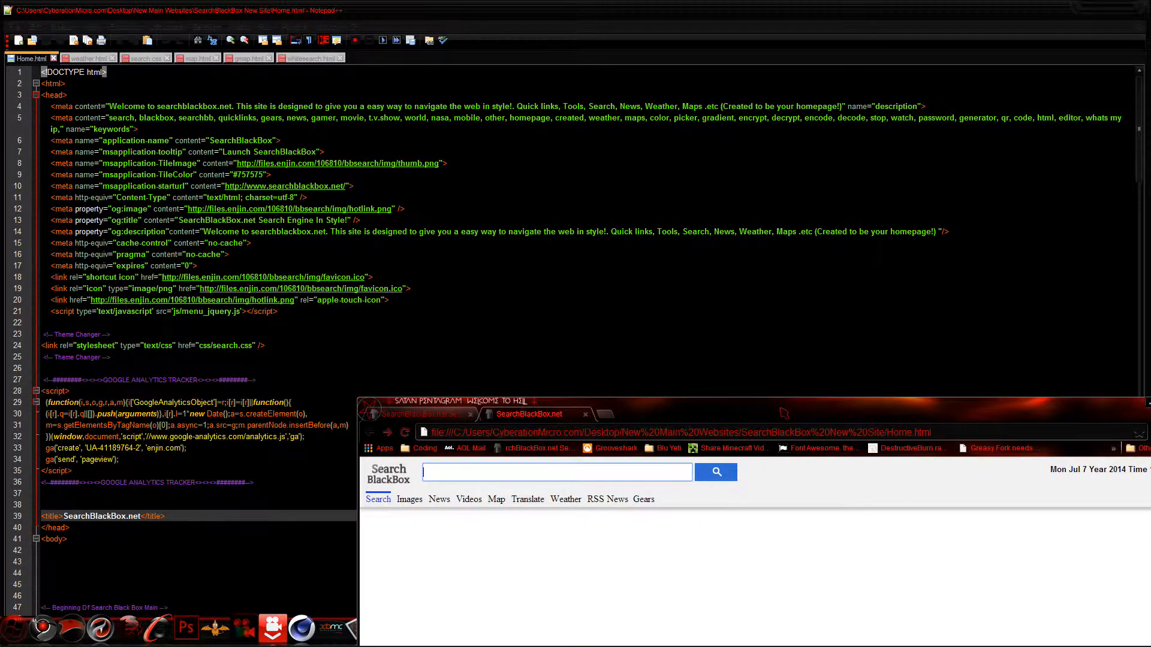
# Step: Scroll through Home.html's source, then switch to the map.html file
pyautogui.scroll(-3)
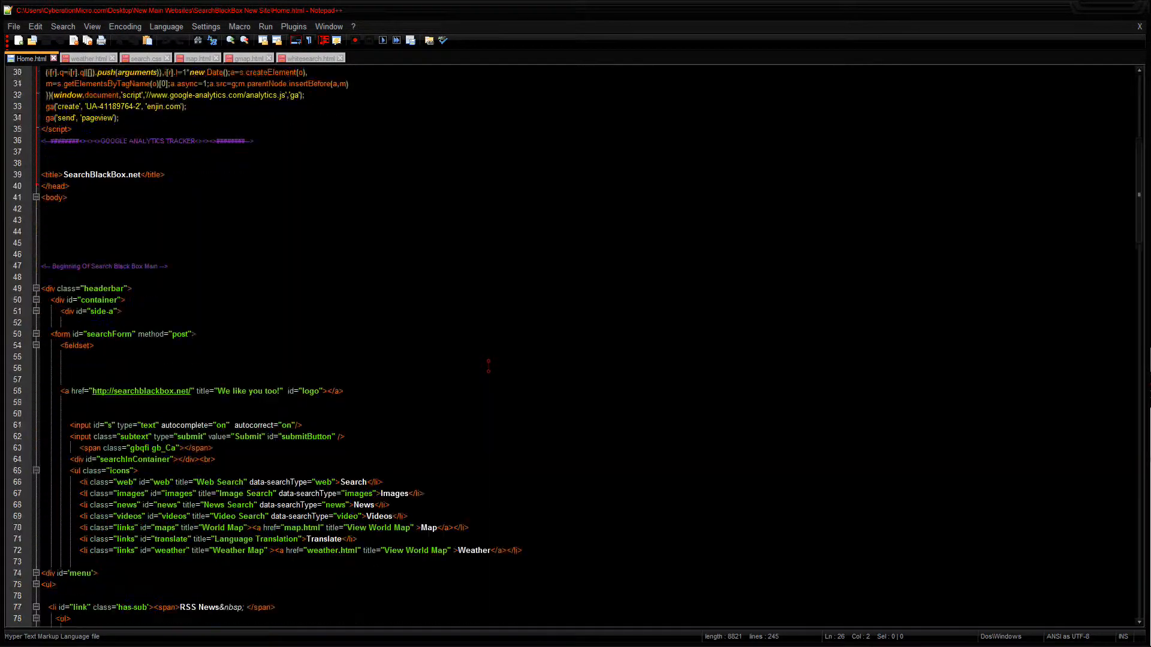
pyautogui.scroll(-3)
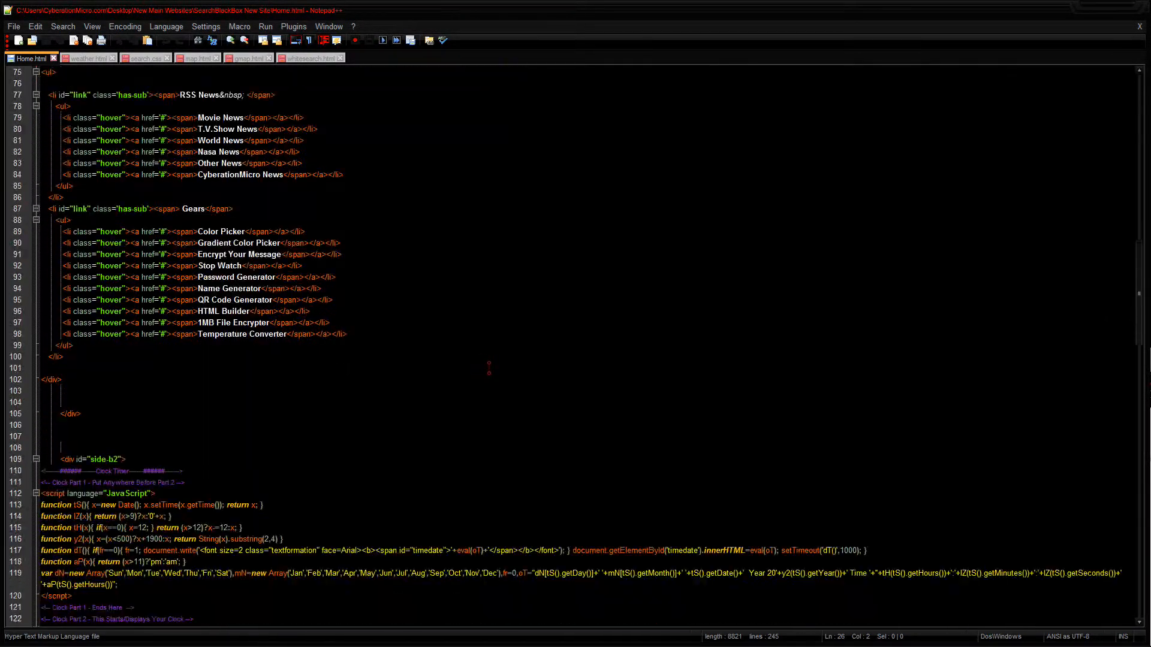
pyautogui.click(196, 58)
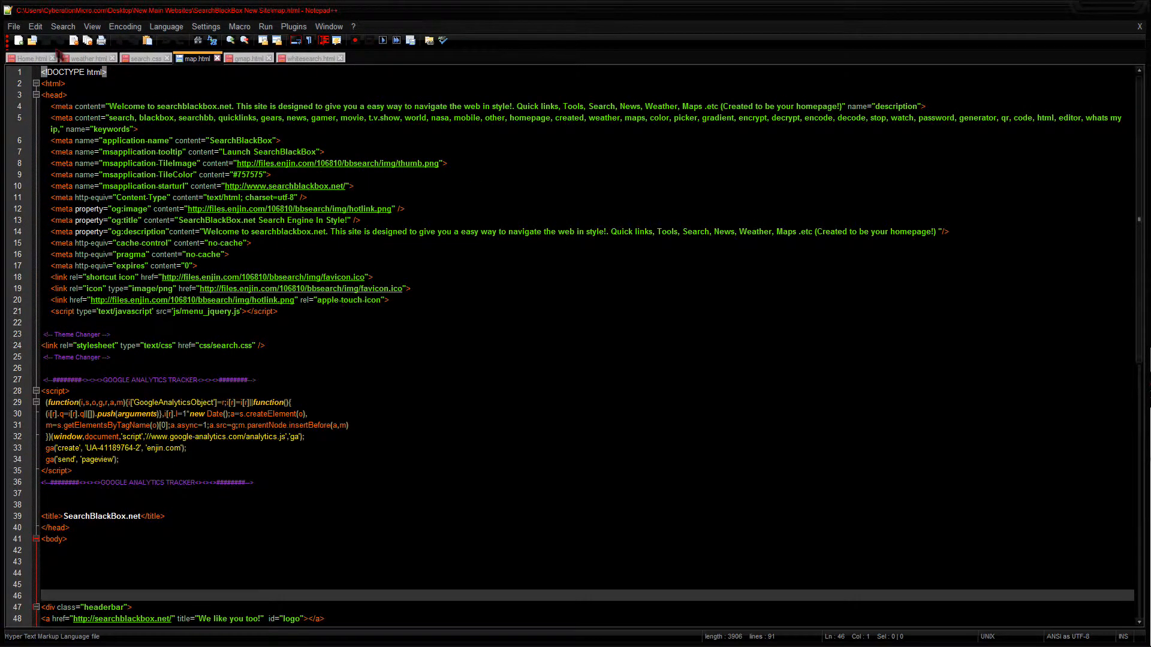
pyautogui.click(29, 58)
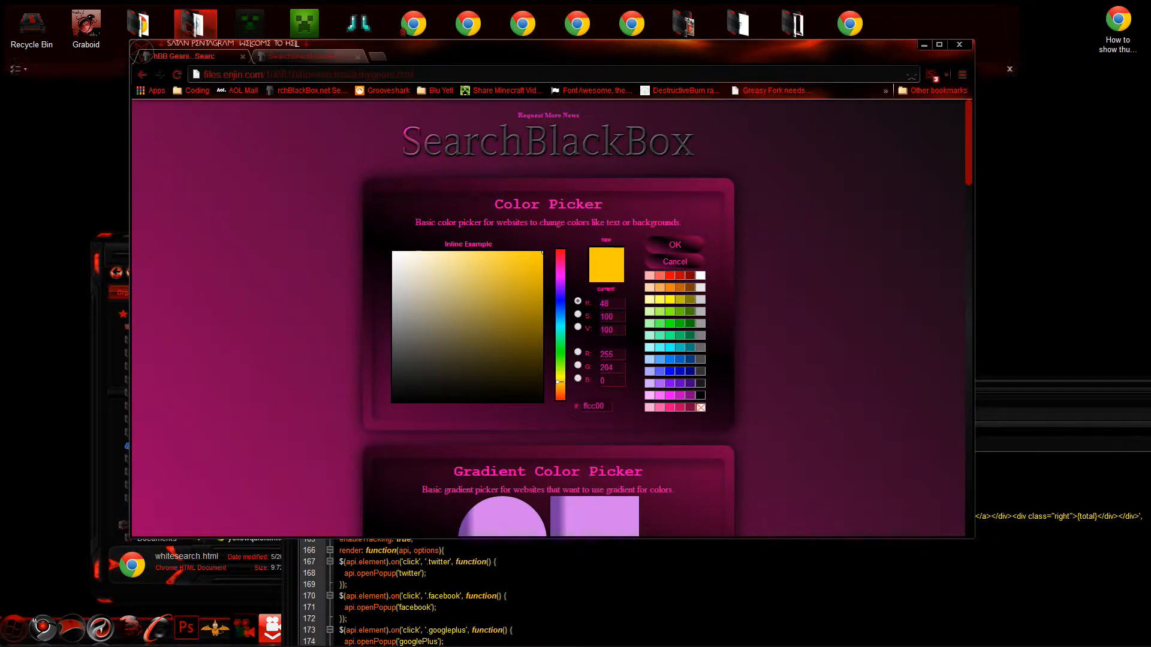
# Step: Switch to the plain home page, view the RSS News submenu, and enter how to train your dragon 2
pyautogui.click(301, 56)
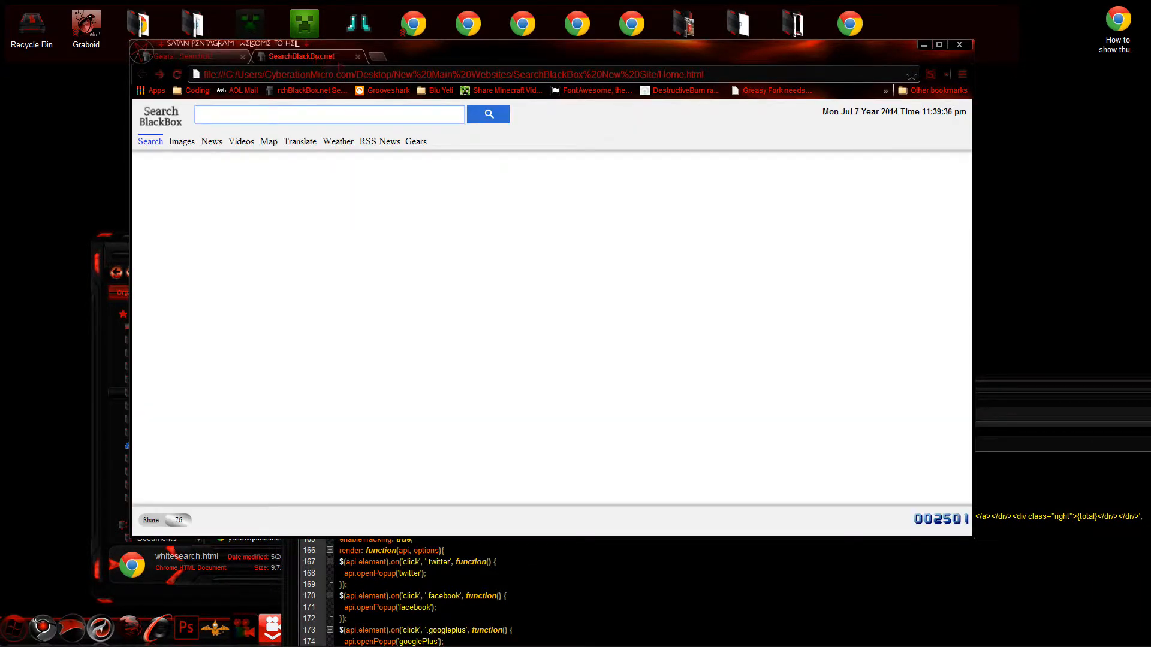
pyautogui.click(416, 140)
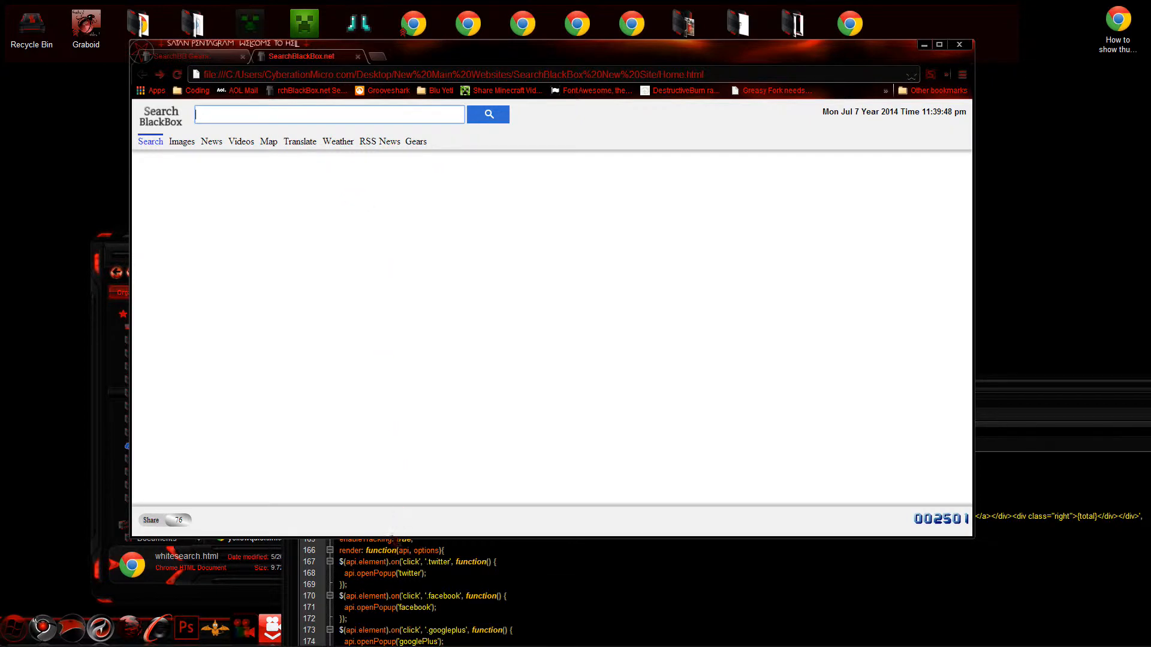
pyautogui.click(380, 141)
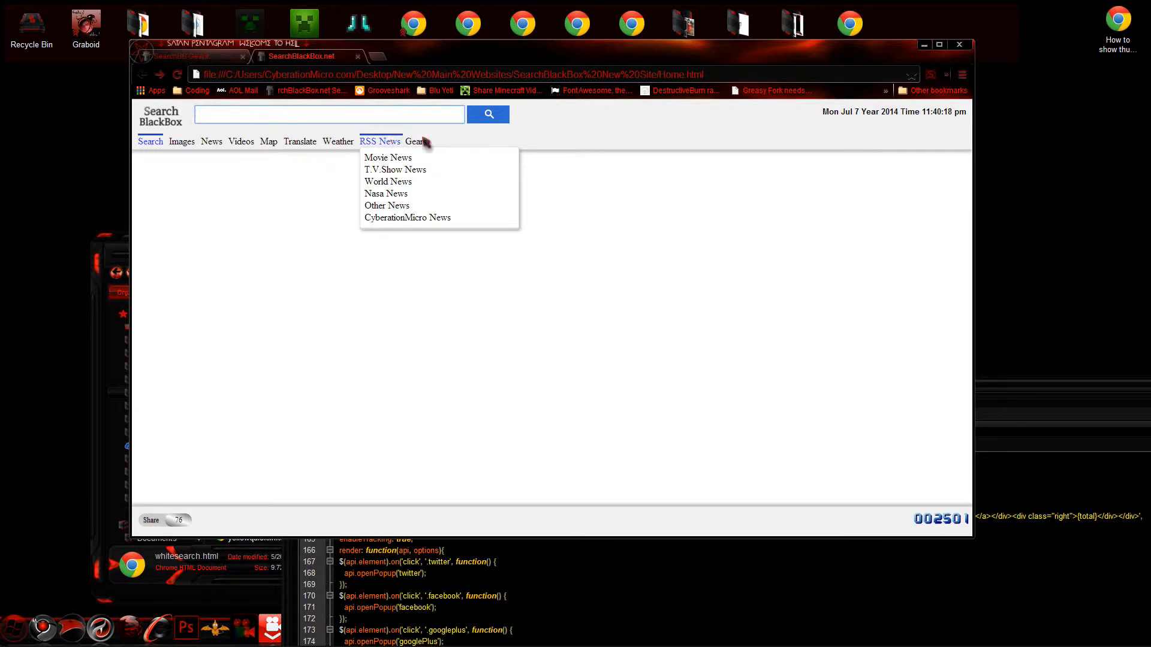
pyautogui.click(330, 114)
pyautogui.write('how to train your dragon 2')
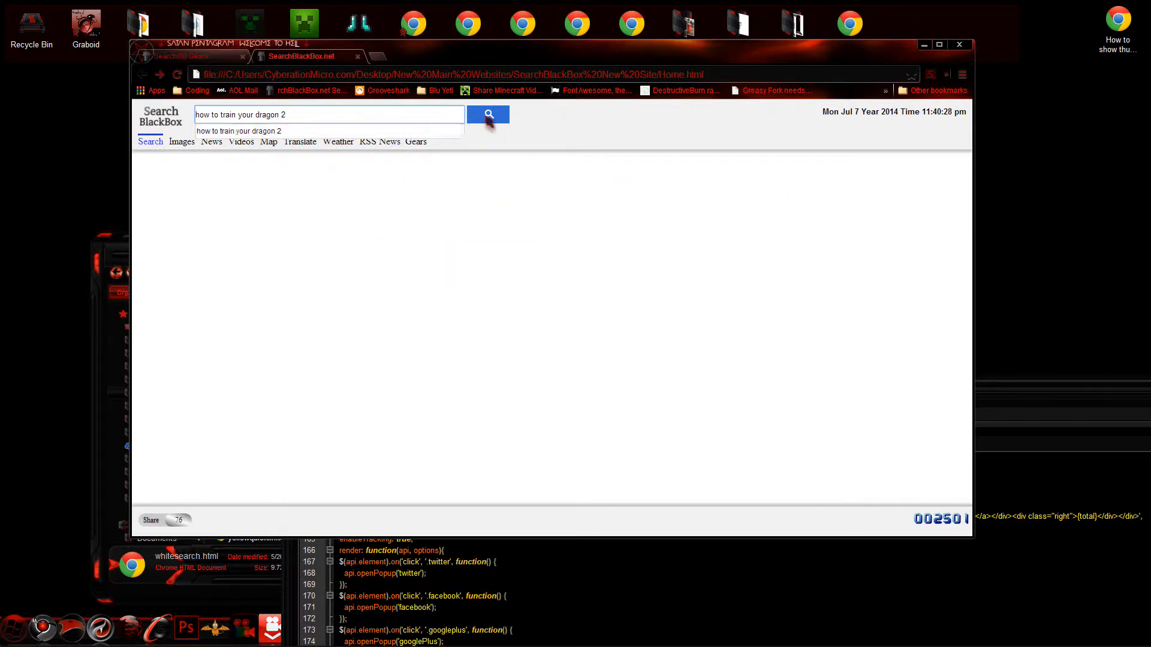
# Step: Run the how to train your dragon 2 search and scroll its IMDb, Wikipedia and DreamWorks results
pyautogui.click(488, 115)
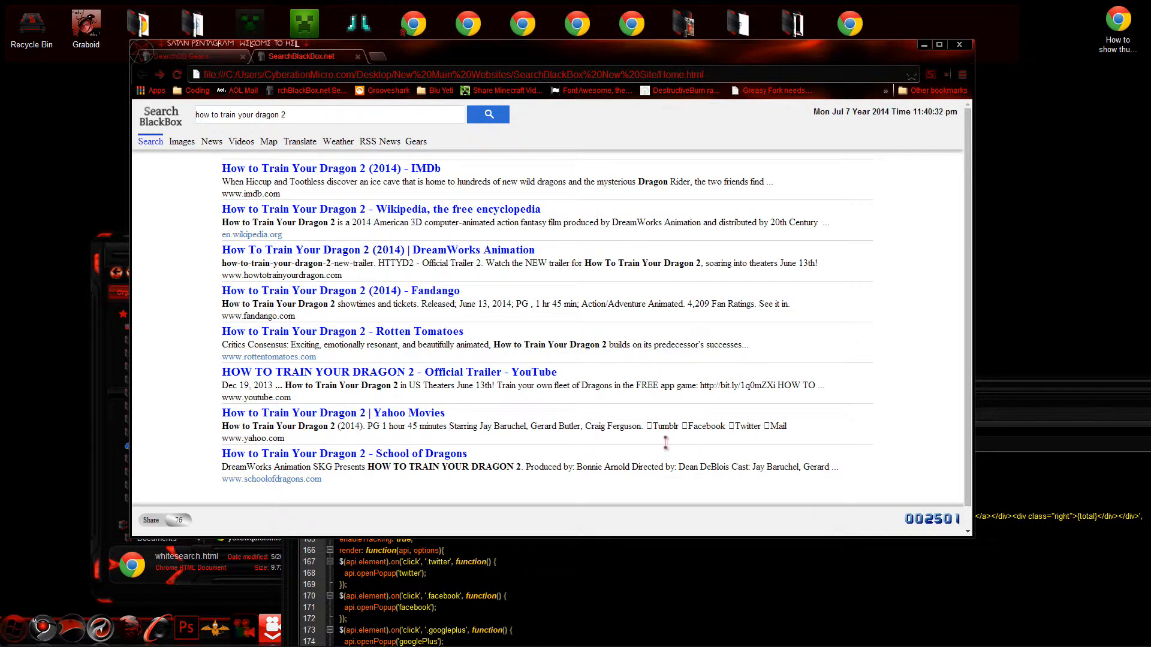
pyautogui.scroll(-3)
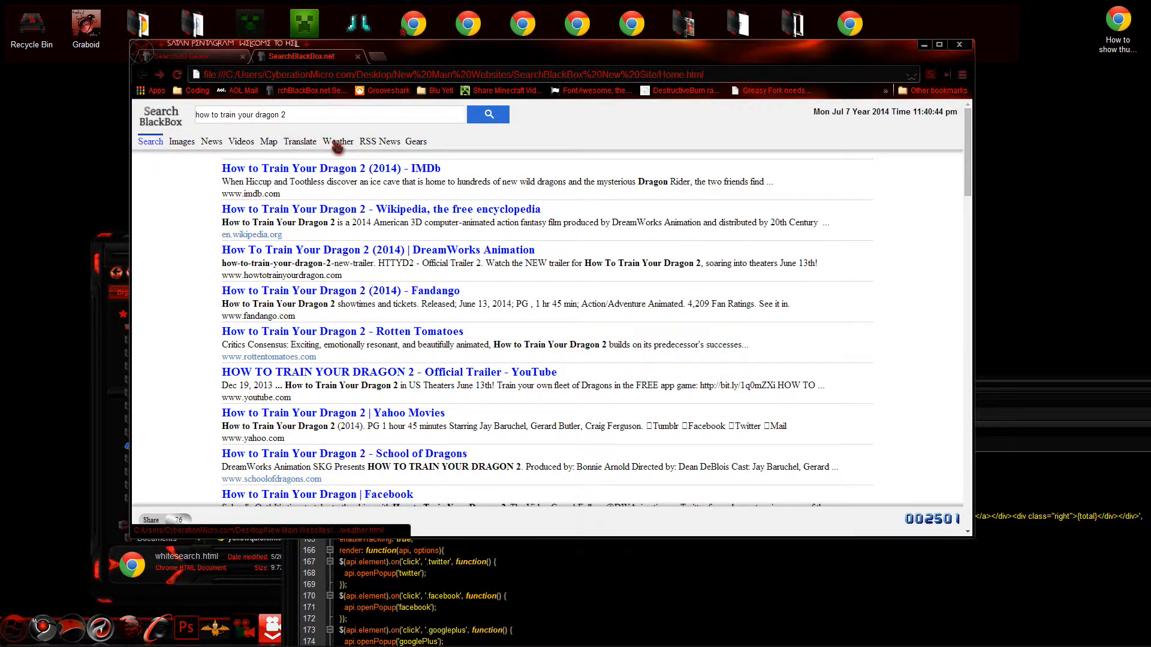
# Step: View the Weather page with location allowed and grab the 19.5 °C Grande Prairie reading
pyautogui.click(337, 141)
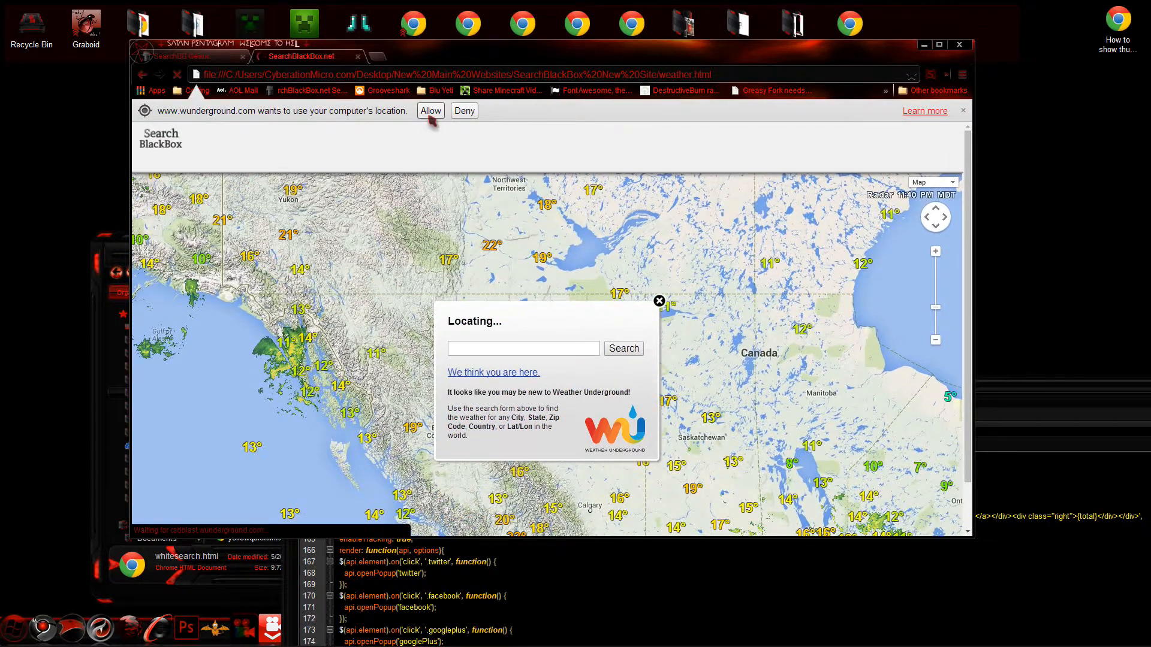
pyautogui.click(431, 110)
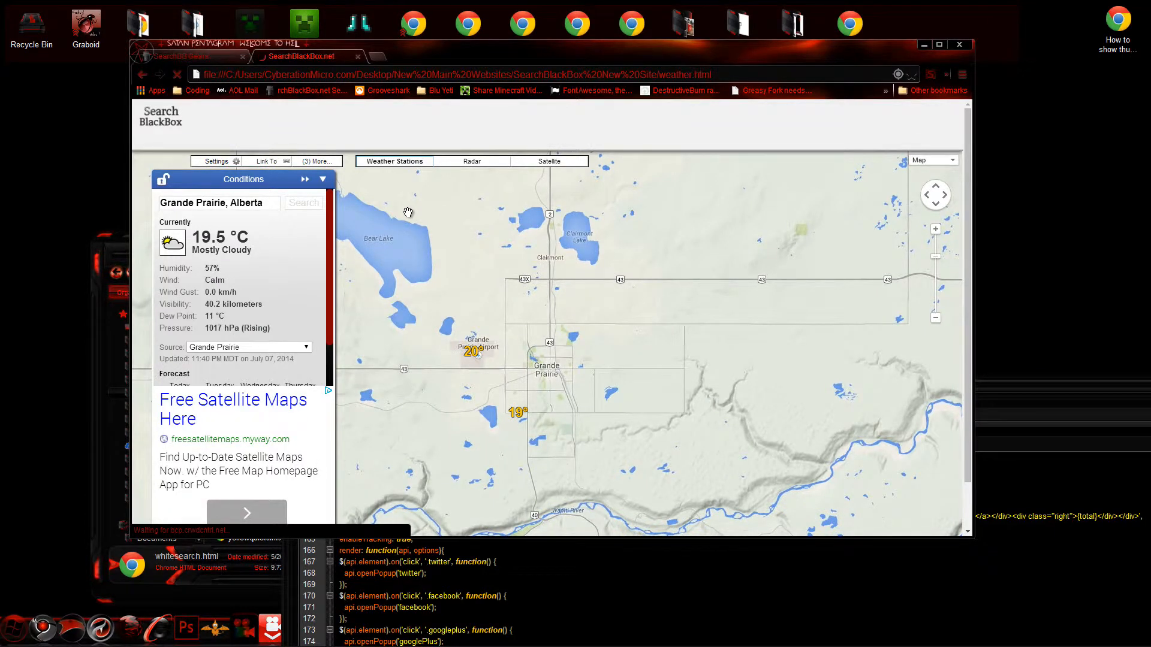
pyautogui.doubleClick(219, 237)
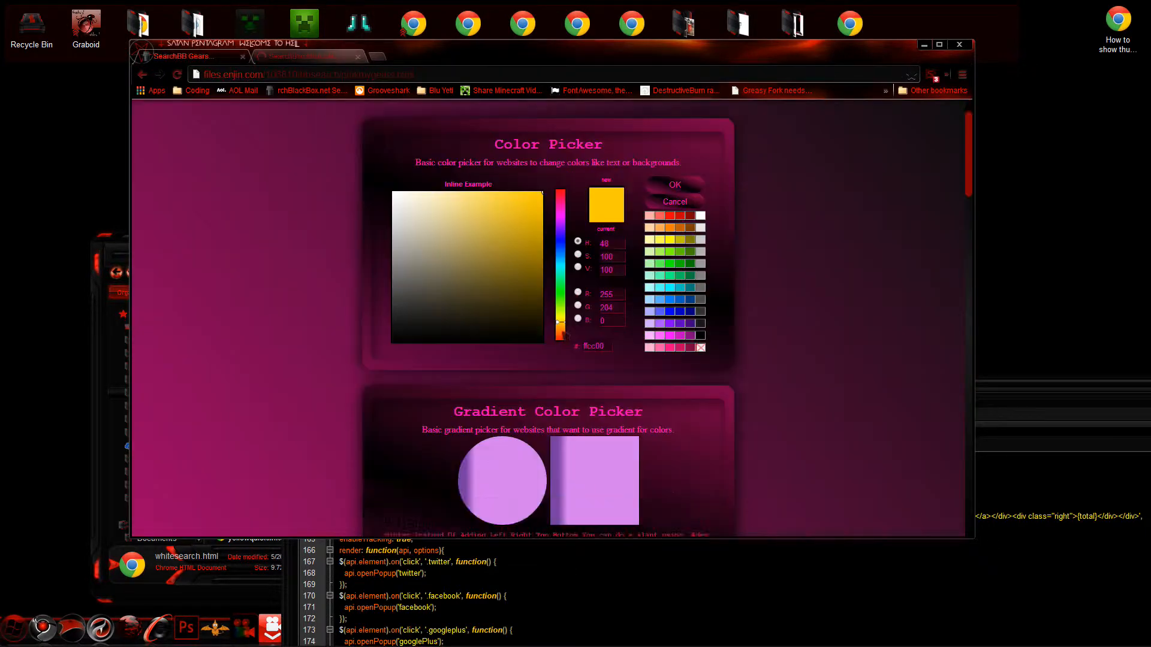
# Step: Convert 19.5 degrees with the unit set to Celsius, yielding 66.2 °F
pyautogui.scroll(-3)
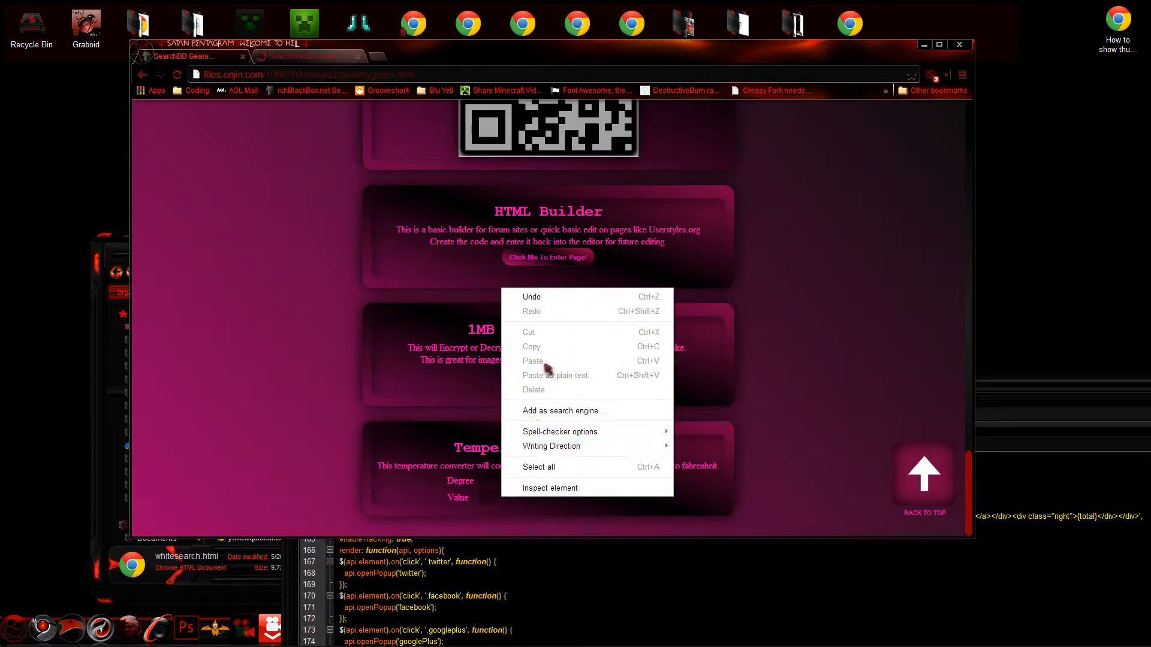
pyautogui.moveTo(538, 344)
pyautogui.write('19.5')
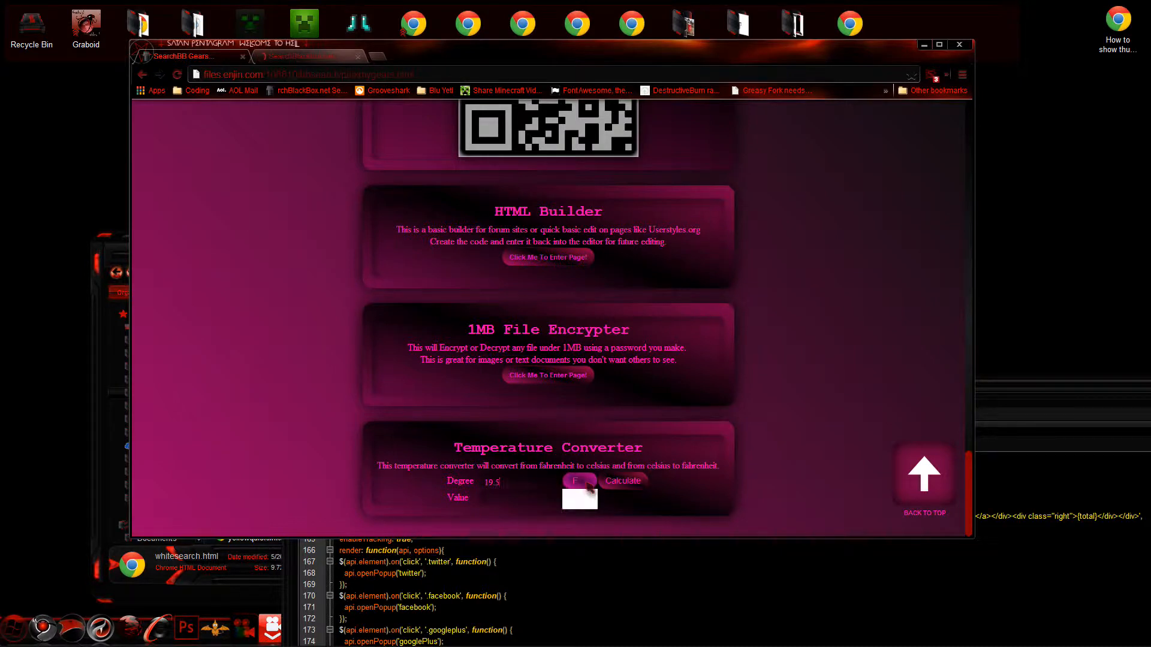
pyautogui.click(580, 481)
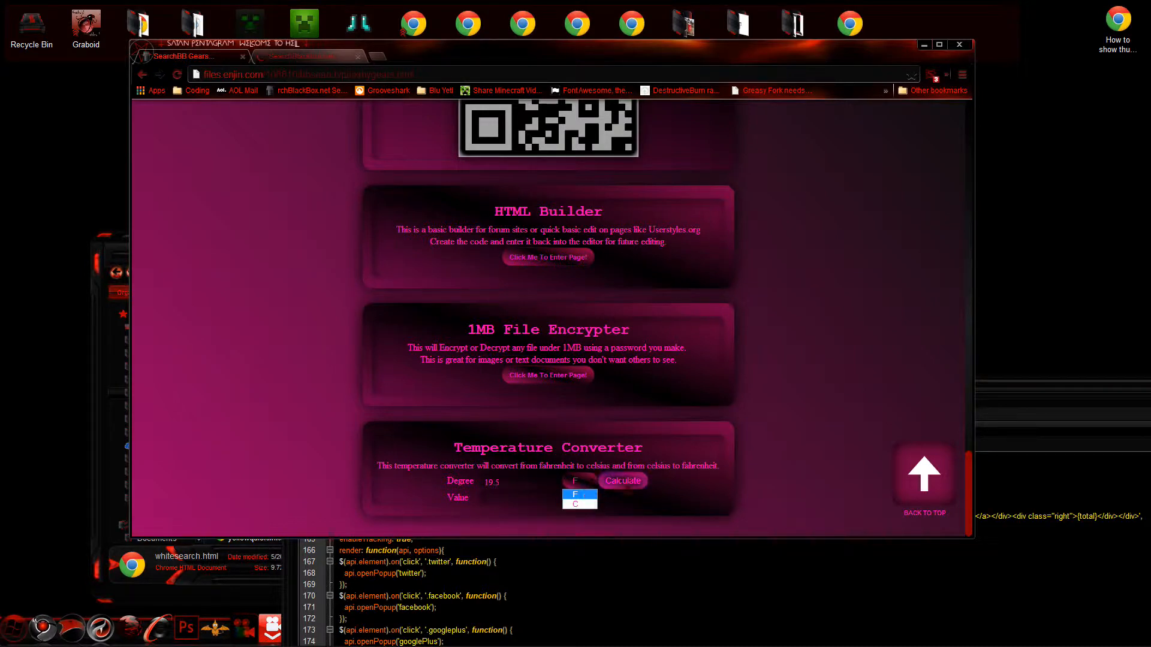
pyautogui.click(621, 481)
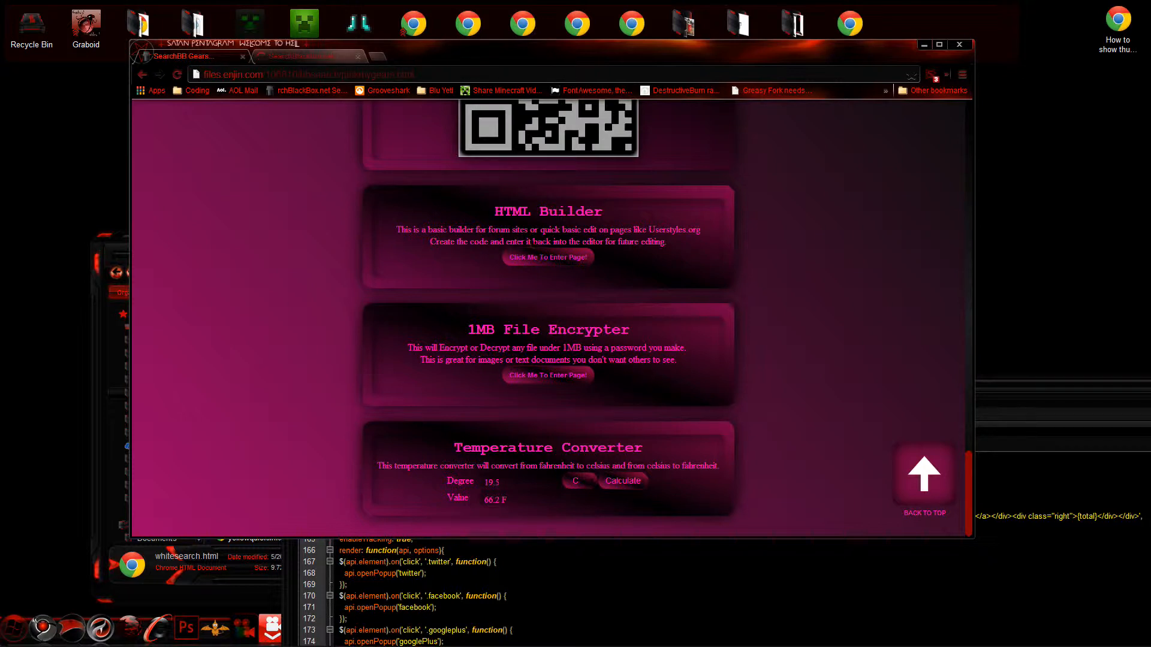
pyautogui.scroll(3)
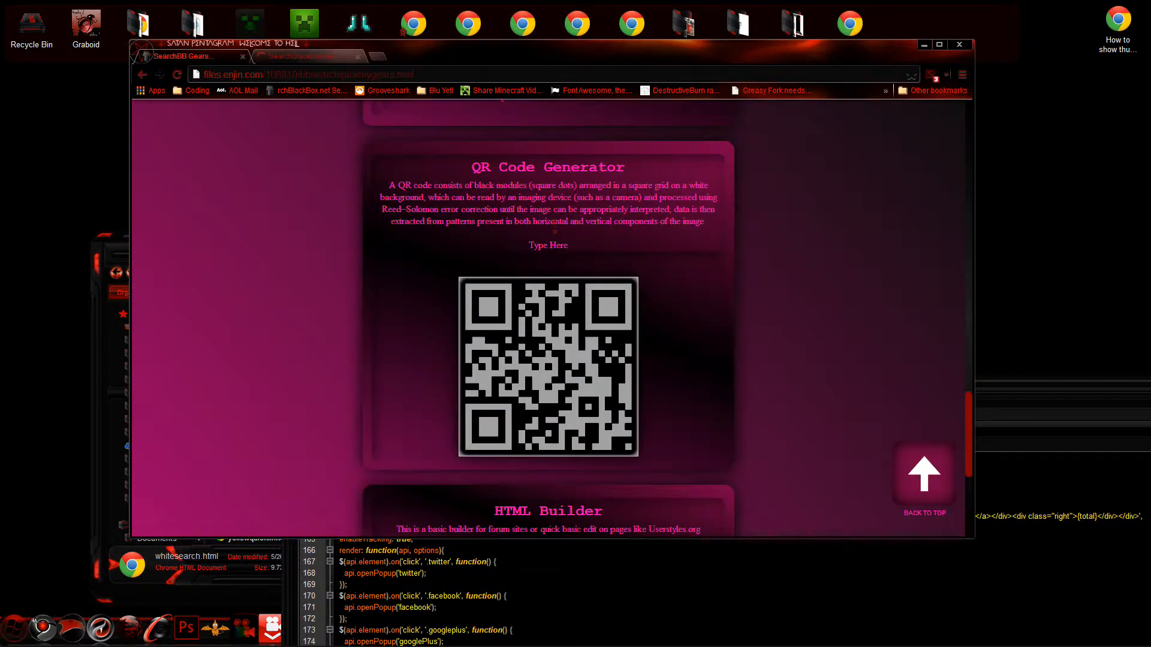
pyautogui.scroll(-3)
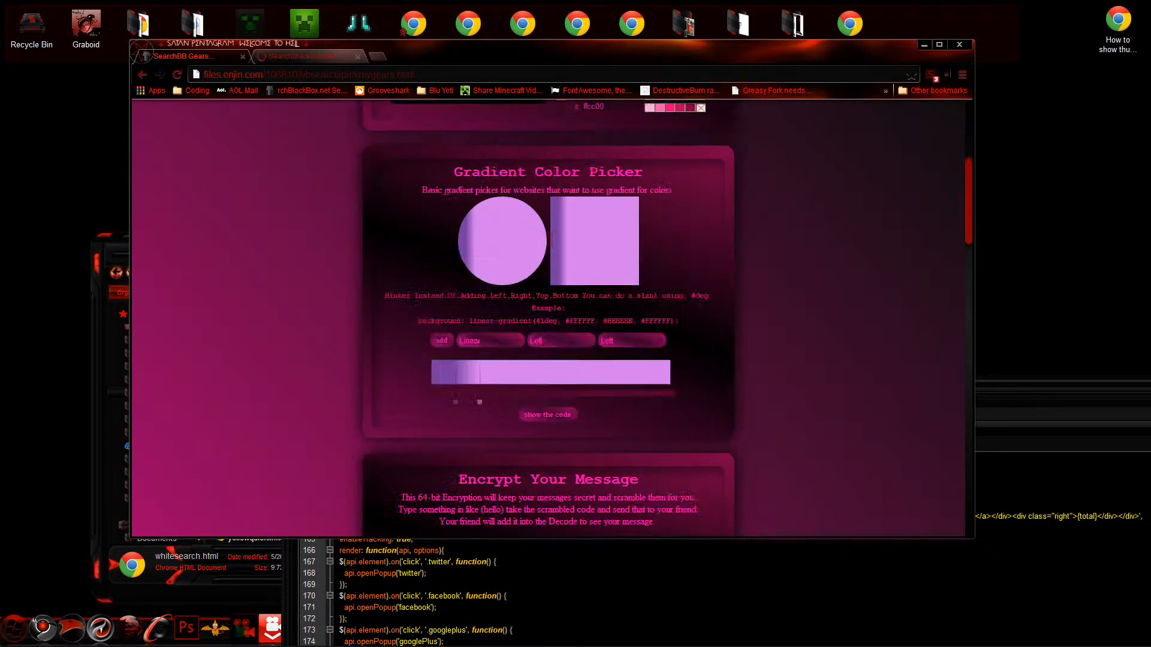
pyautogui.scroll(-3)
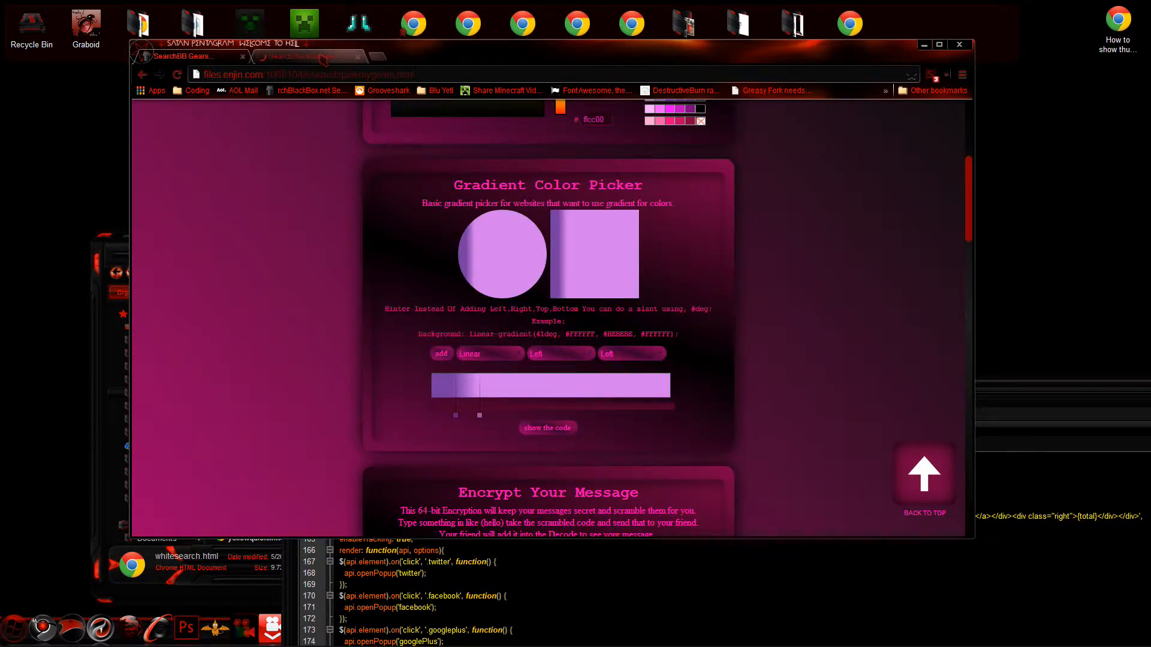
# Step: Return to the weather page and bring Home.html's source forward in Notepad++
pyautogui.click(308, 56)
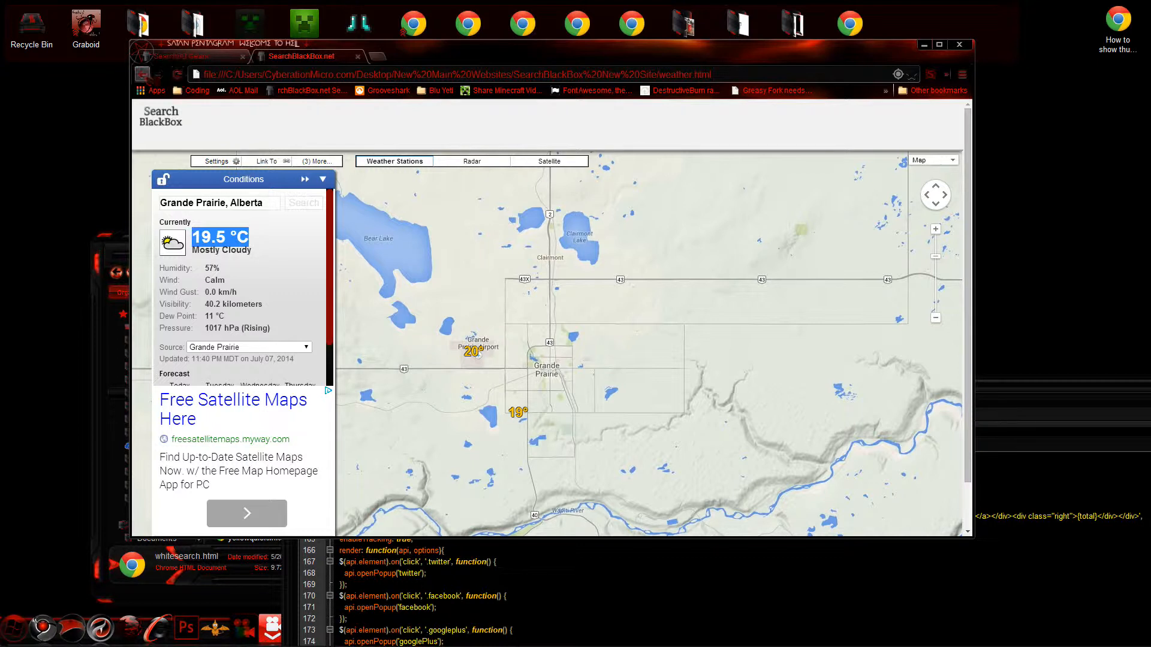
pyautogui.click(158, 73)
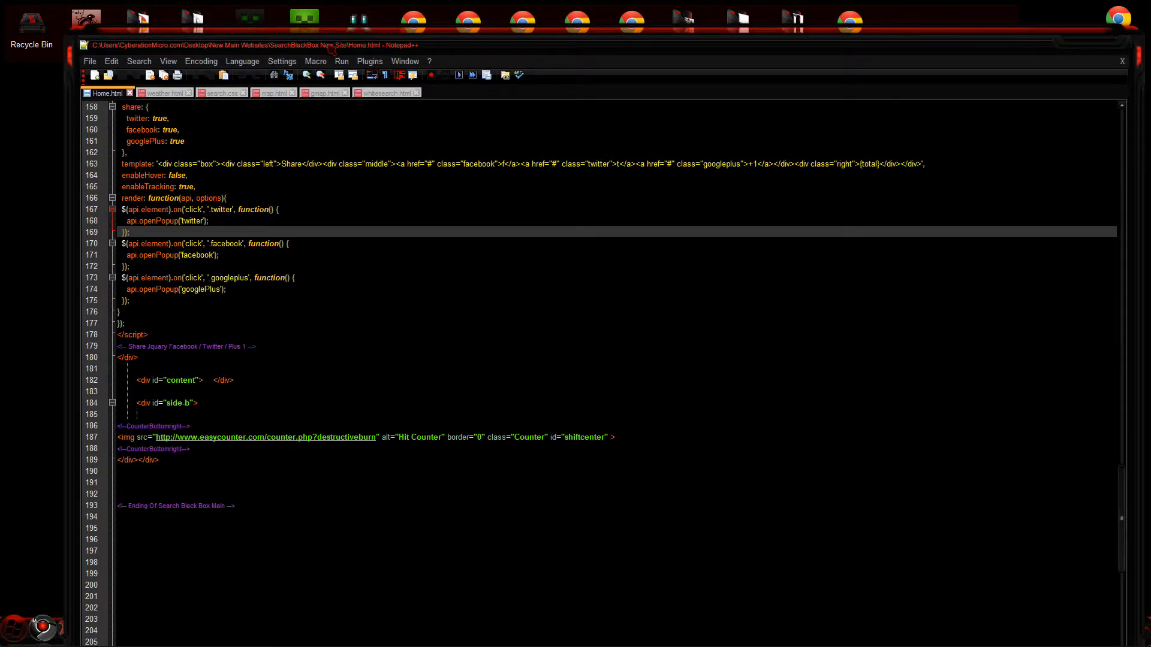
# Step: Review the weather.html, map.html and Home.html sources in turn
pyautogui.click(162, 93)
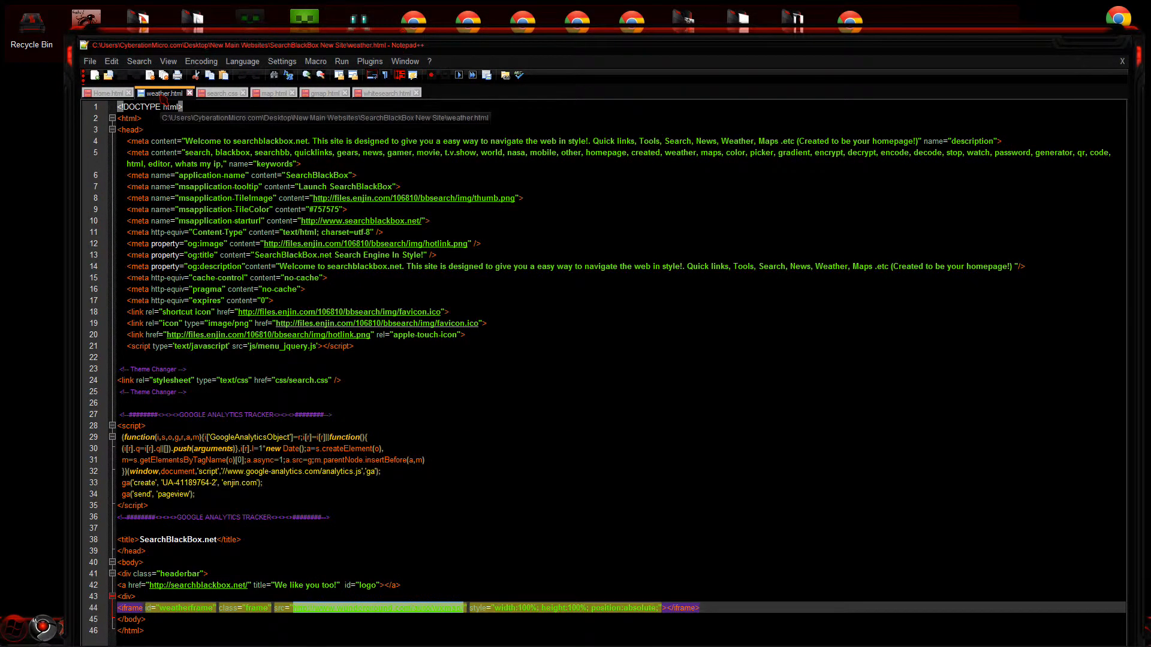
pyautogui.click(270, 91)
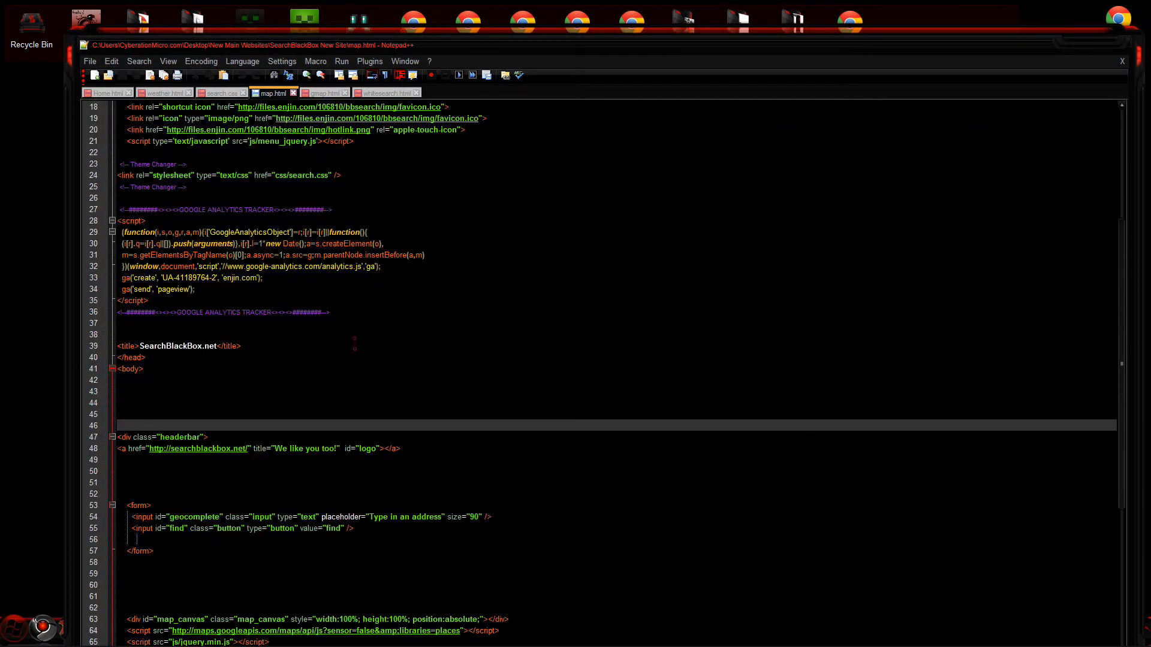
pyautogui.scroll(-3)
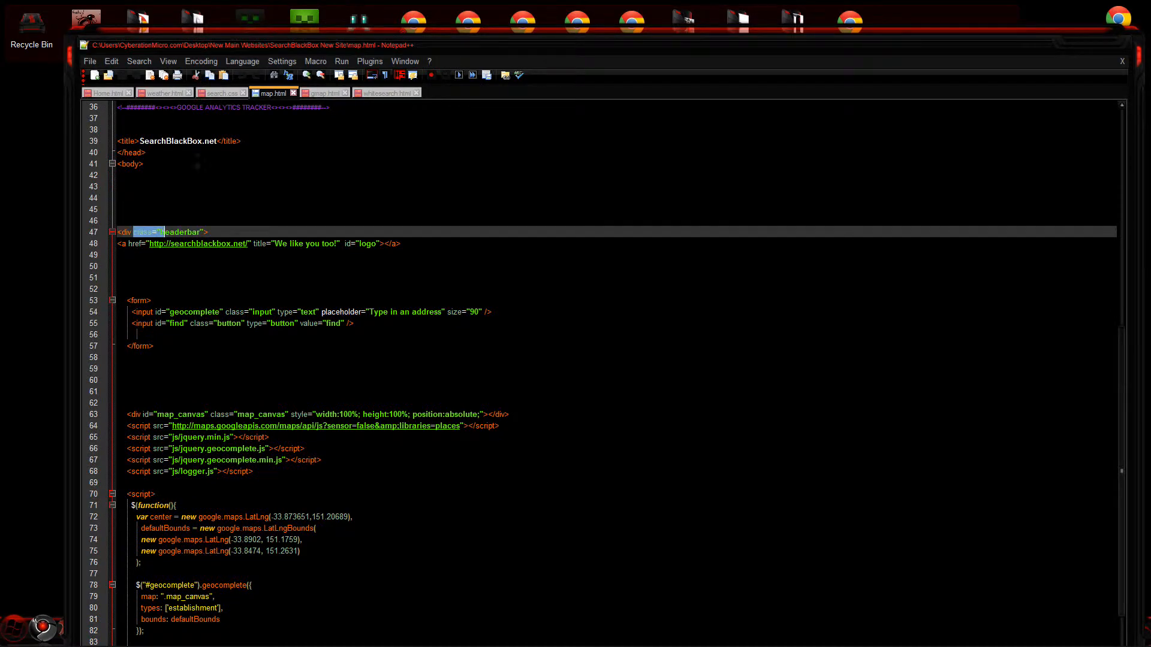
pyautogui.click(106, 92)
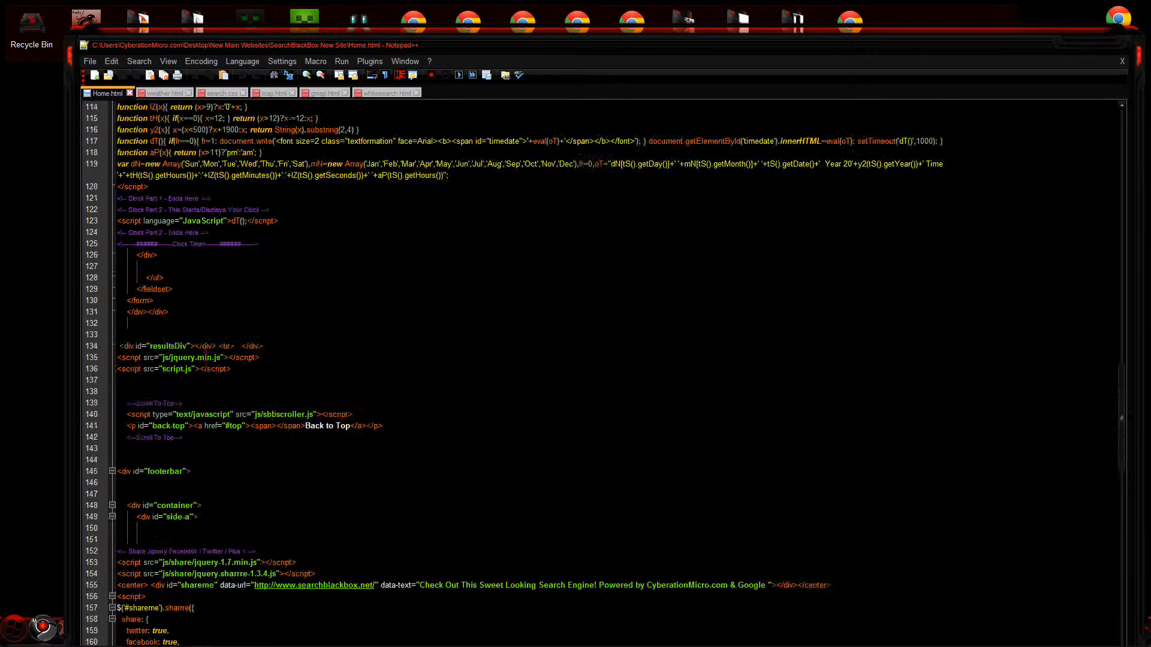
pyautogui.scroll(3)
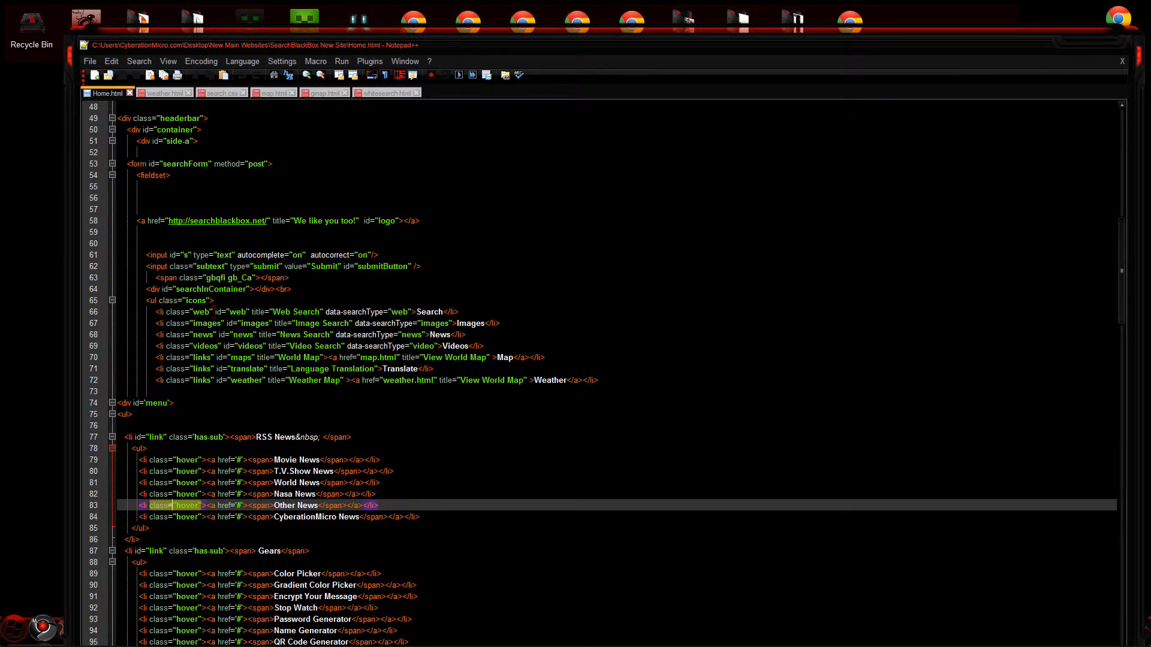
pyautogui.scroll(-3)
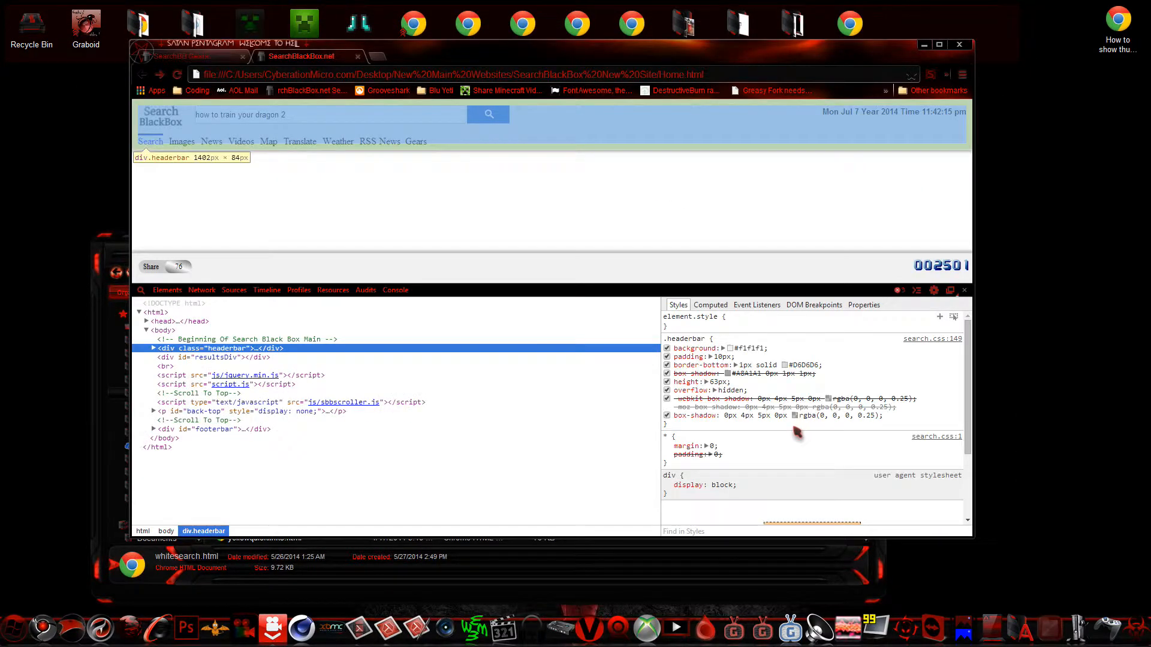
# Step: Inspect the search button and try border values of 23px, then 10px, in its #submitButton rule
pyautogui.rightClick(328, 114)
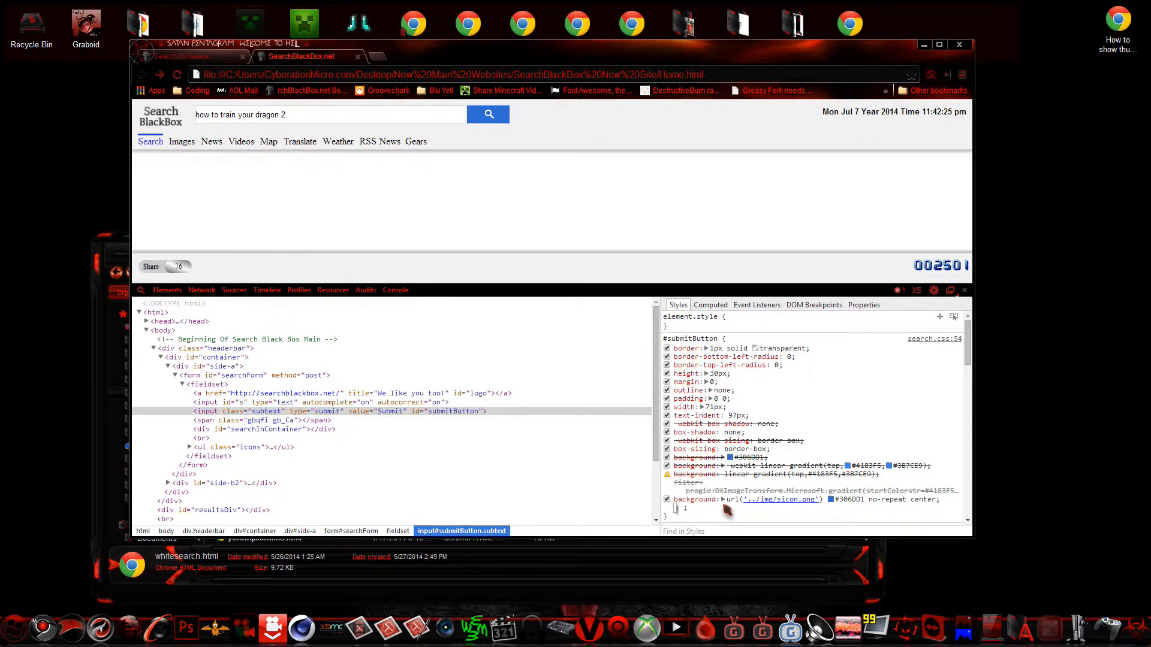
pyautogui.write('border-radius: 0px 0px 5px 0px;')
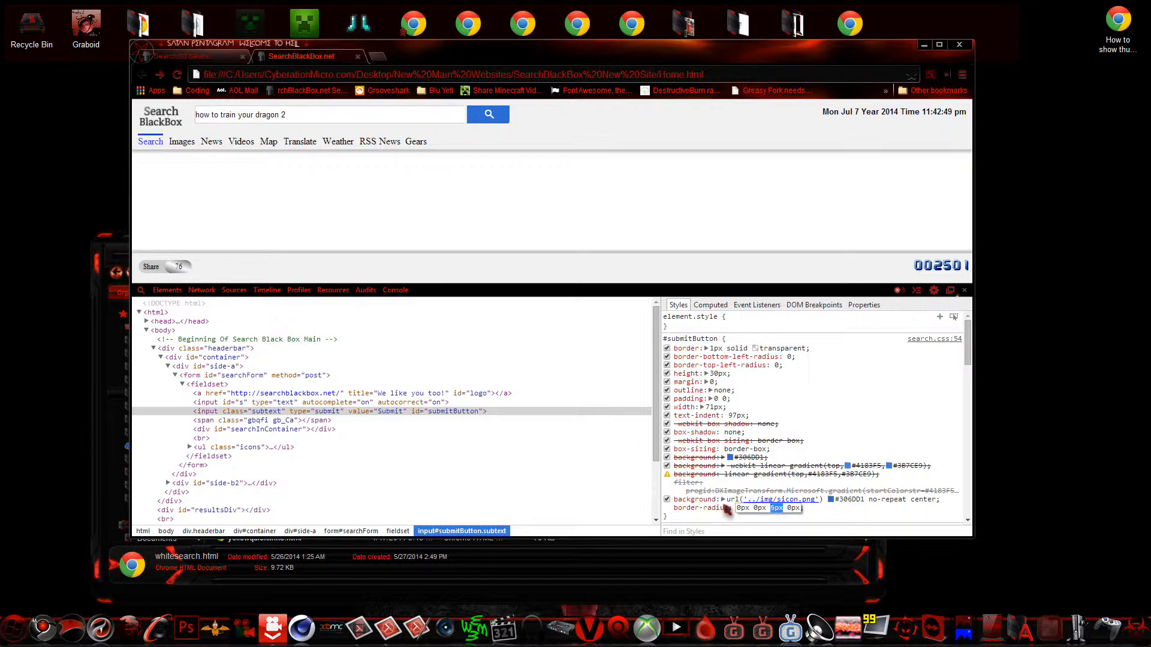
pyautogui.write('23px')
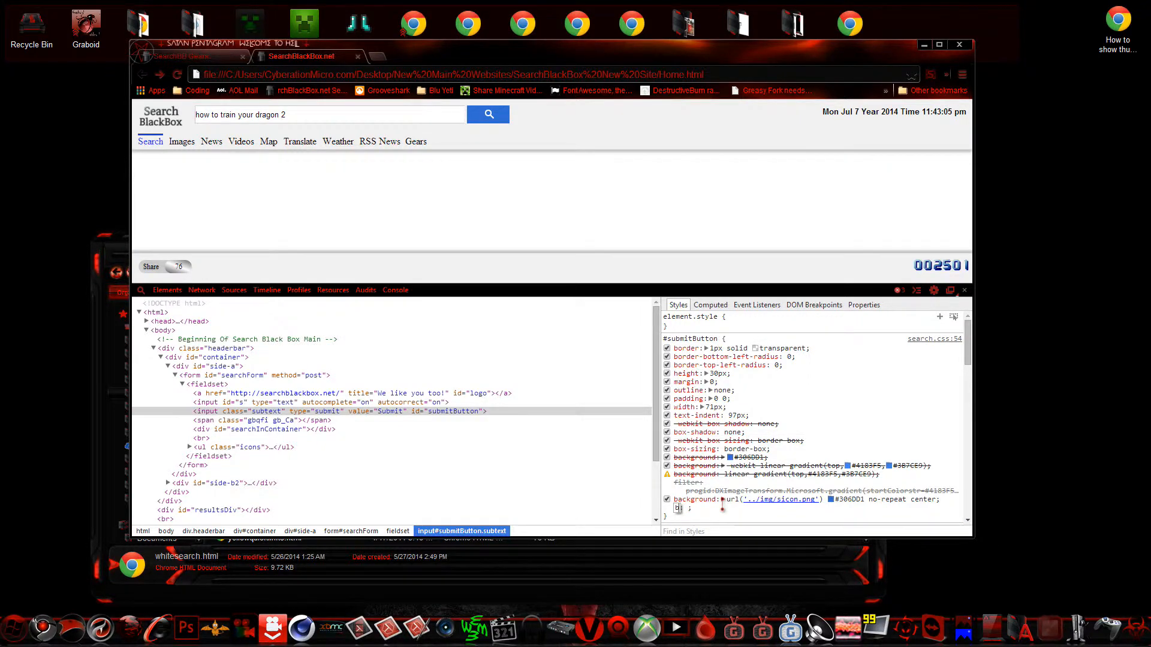
pyautogui.write('border-radius')
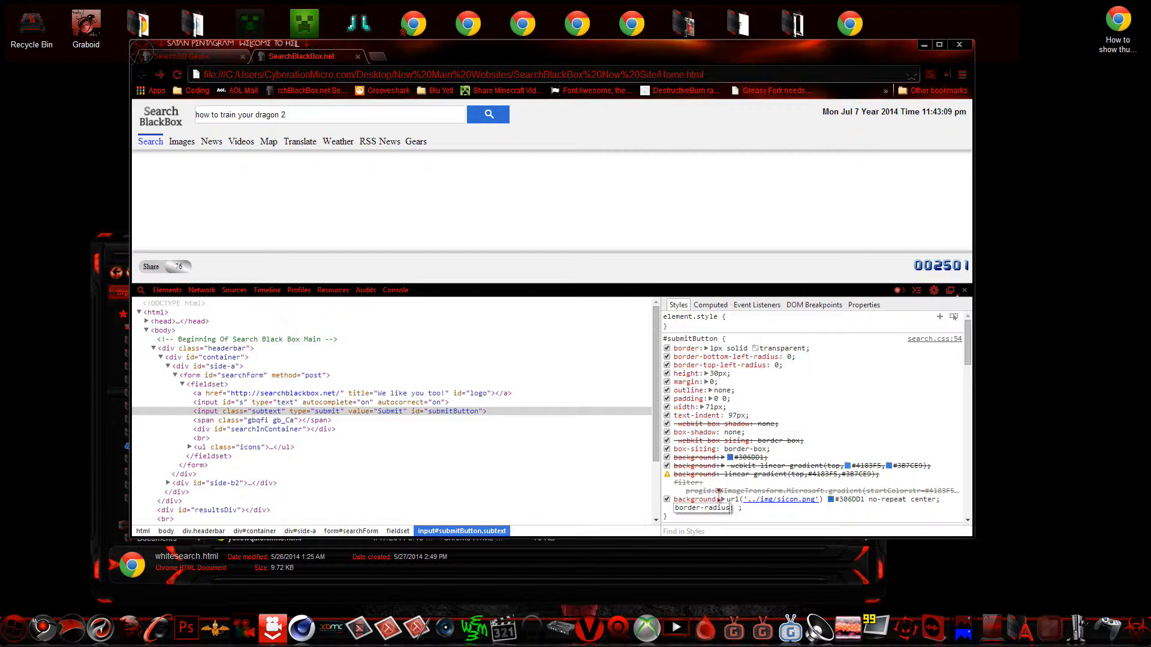
pyautogui.write('10px')
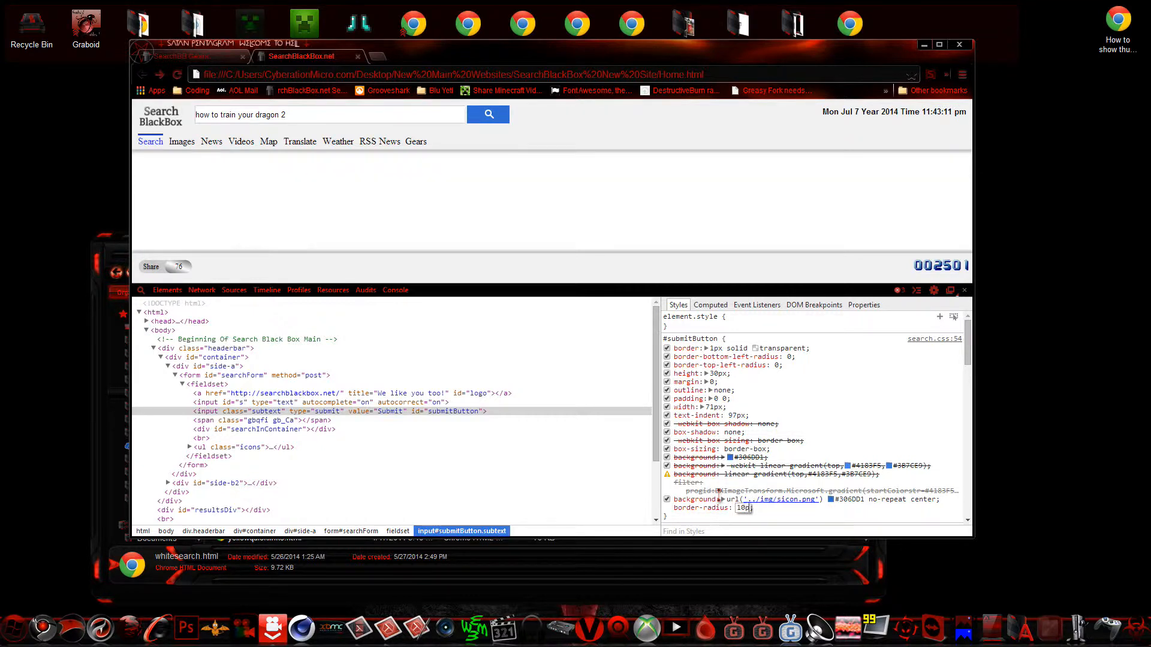